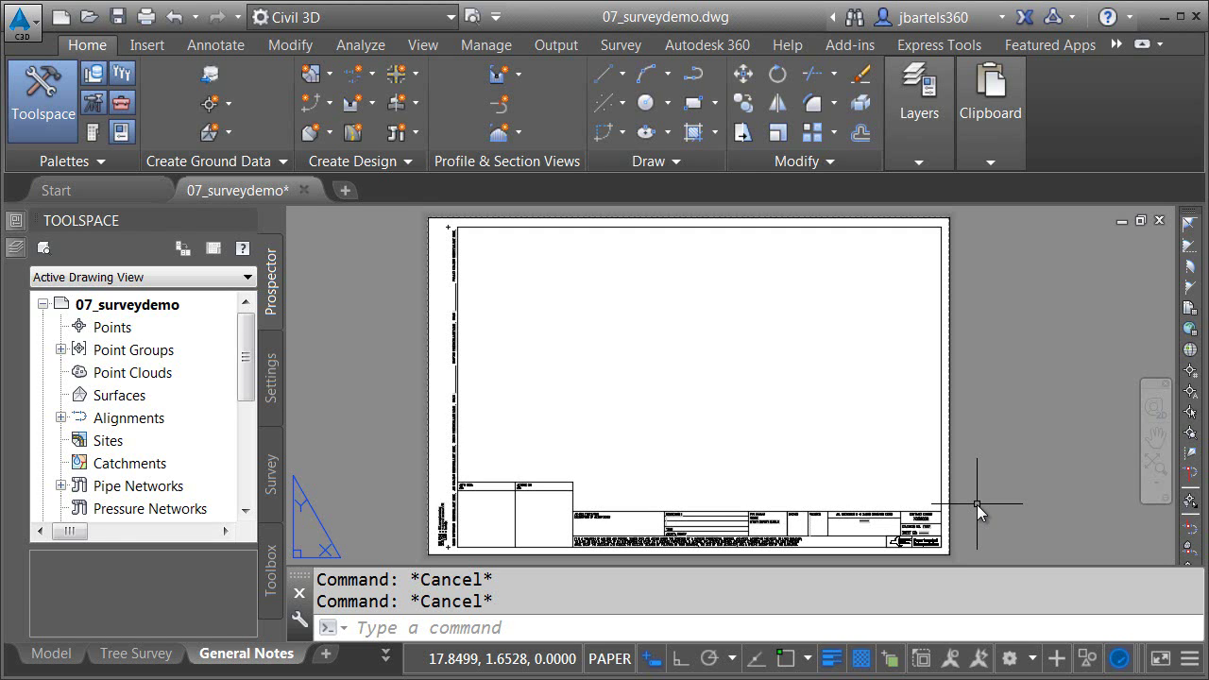
{"action": "mouse_move", "coordinate": [858, 559]}
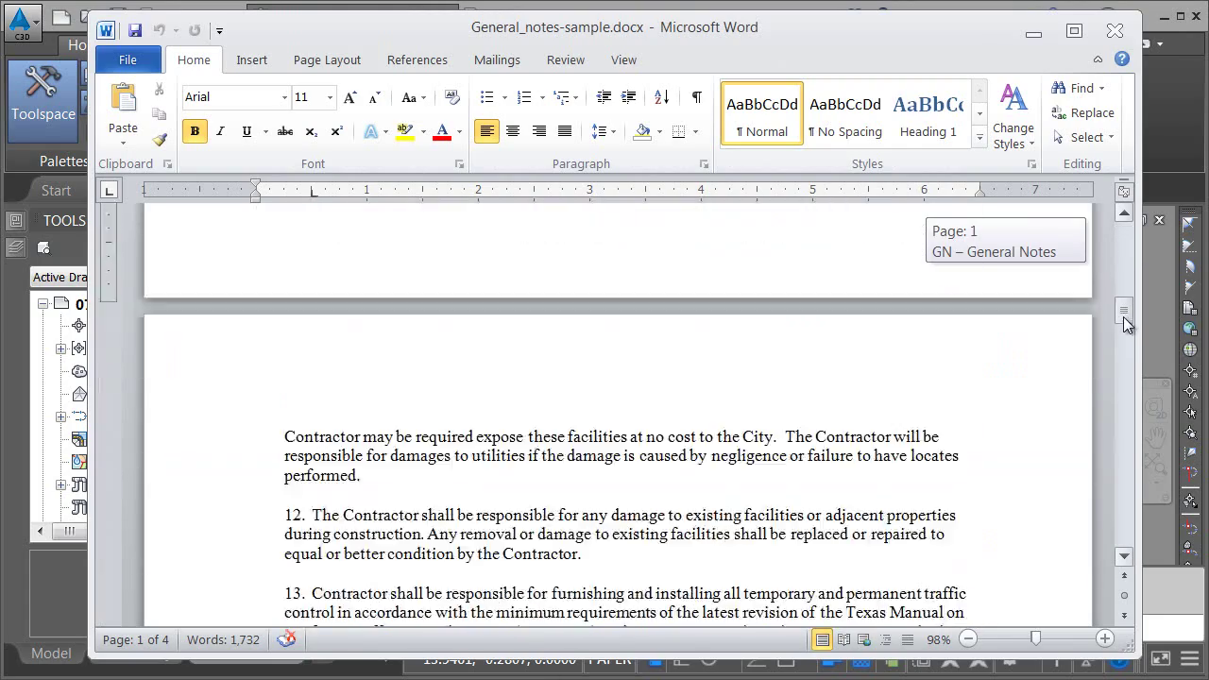
Review the General Notes document and copy its selected text to the clipboard.
{"action": "scroll", "scroll_direction": "down", "scroll_amount": 3}
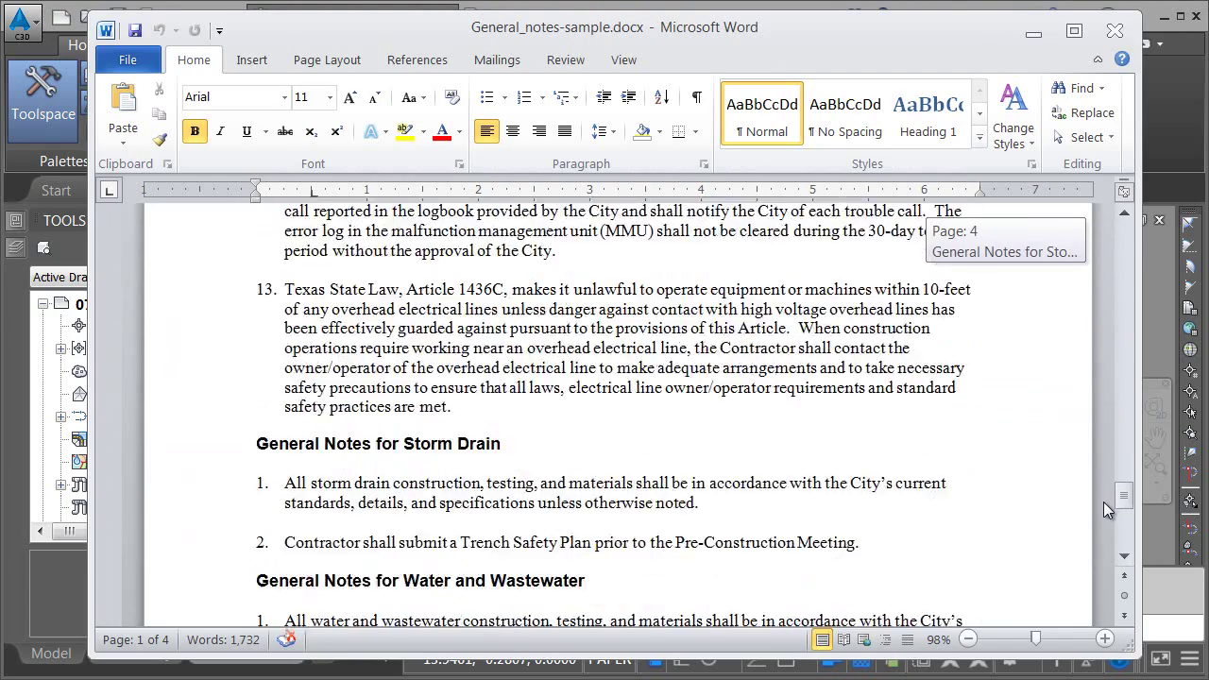
{"action": "scroll", "scroll_direction": "up", "scroll_amount": 3}
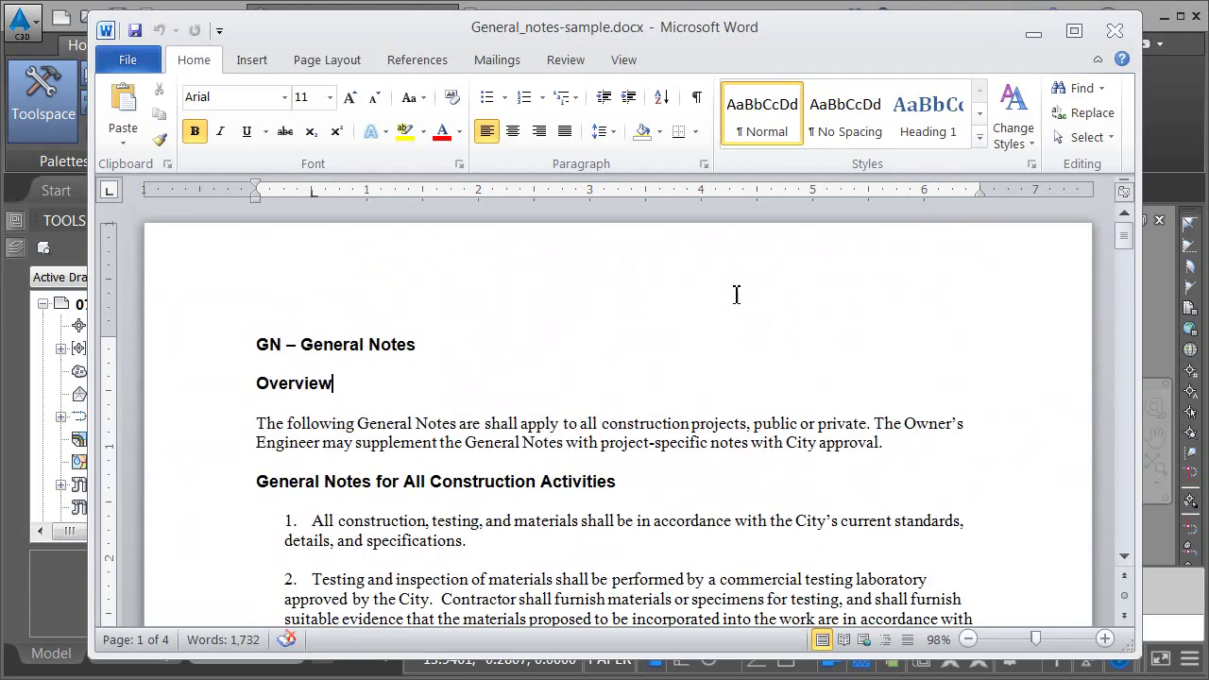
{"action": "mouse_move", "coordinate": [260, 344]}
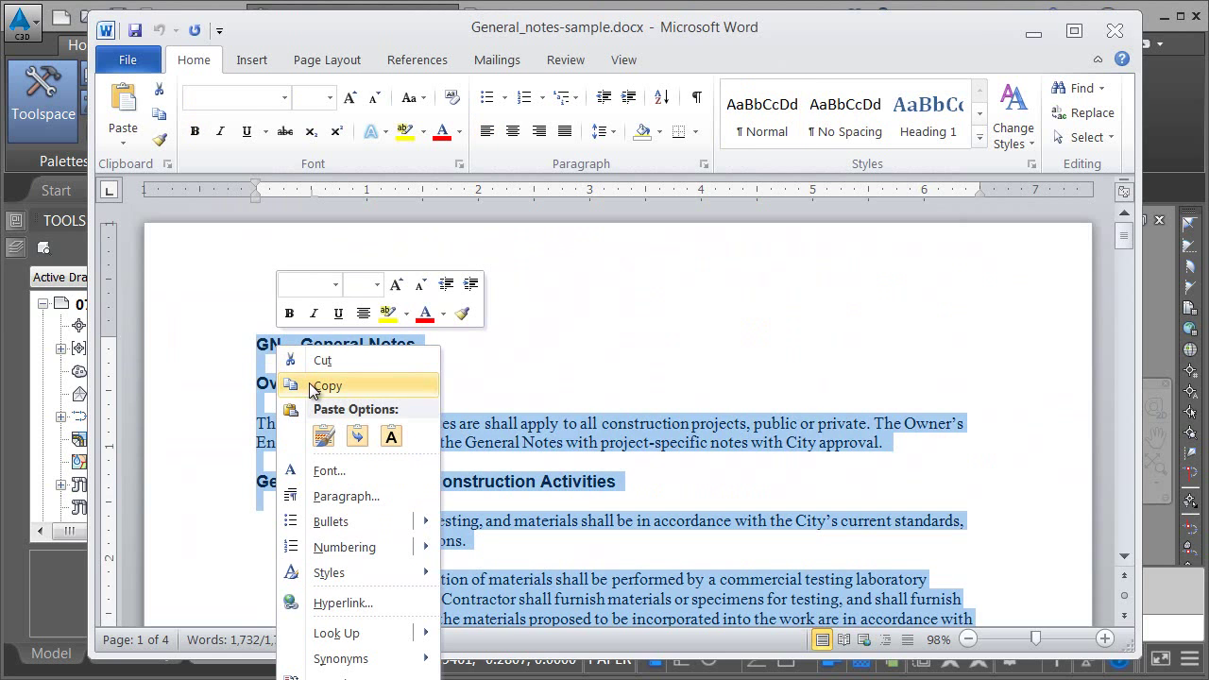
{"action": "left_click", "coordinate": [326, 386]}
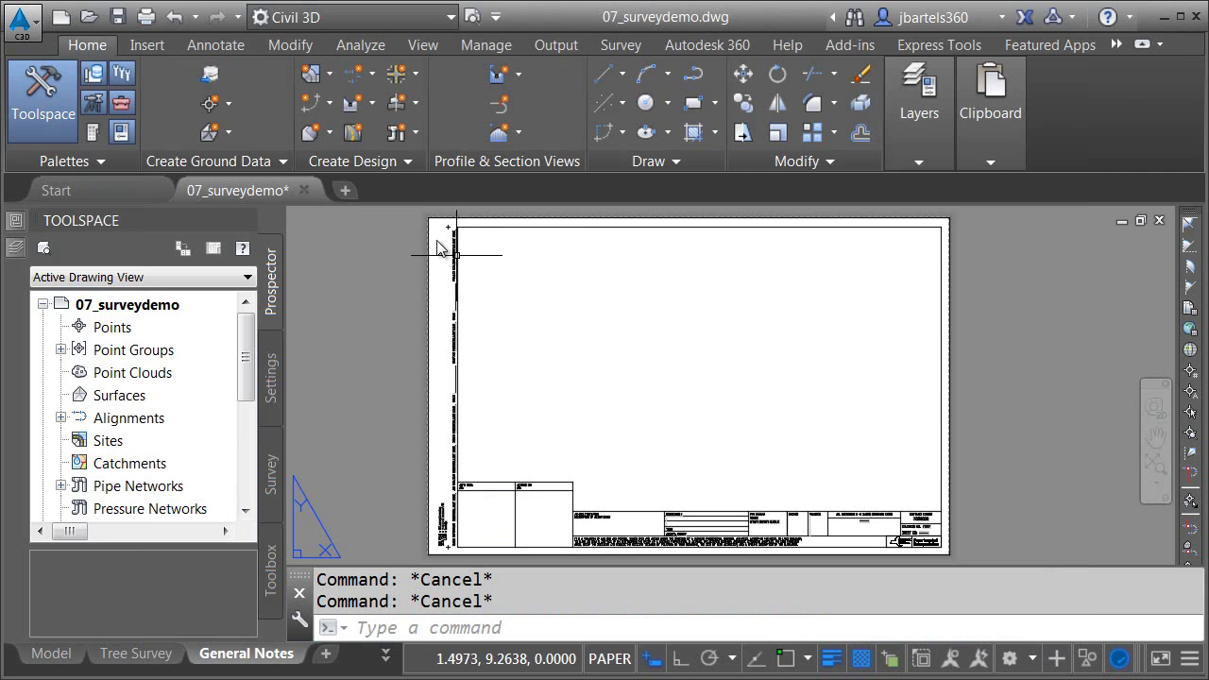
Start Multiline Text at the sheet's top-left corner with height 0.0625 and paste the general notes.
{"action": "left_click", "coordinate": [216, 45]}
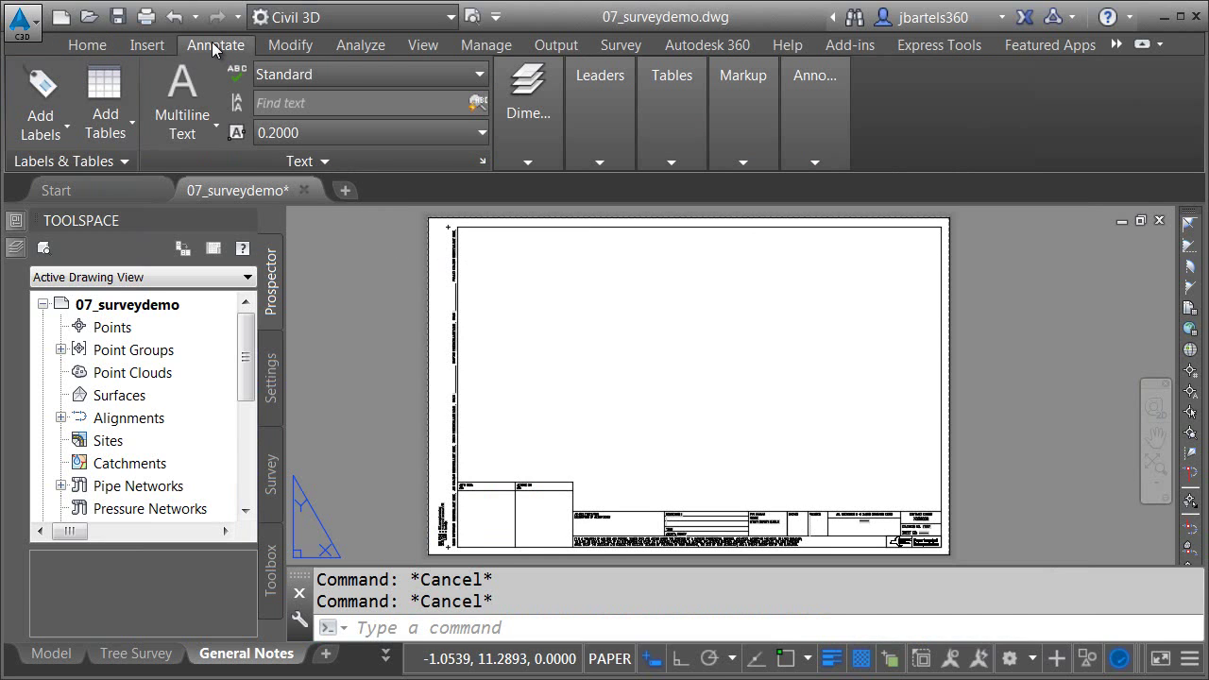
{"action": "left_click", "coordinate": [182, 91]}
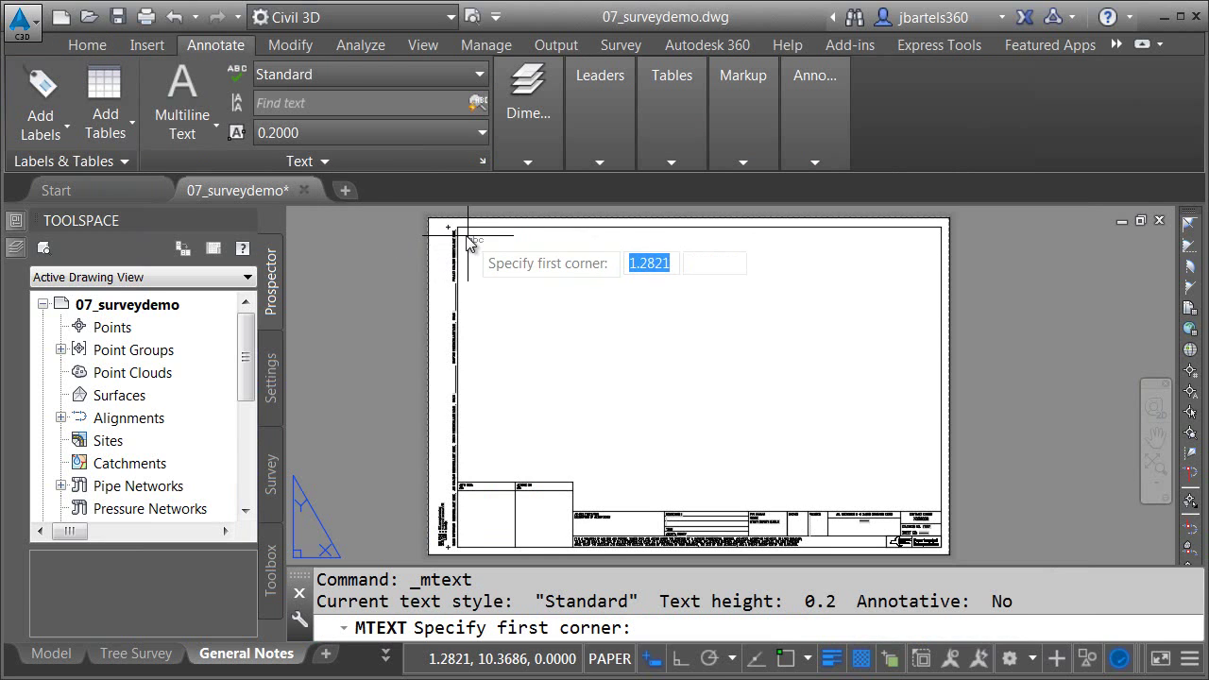
{"action": "left_click", "coordinate": [468, 238]}
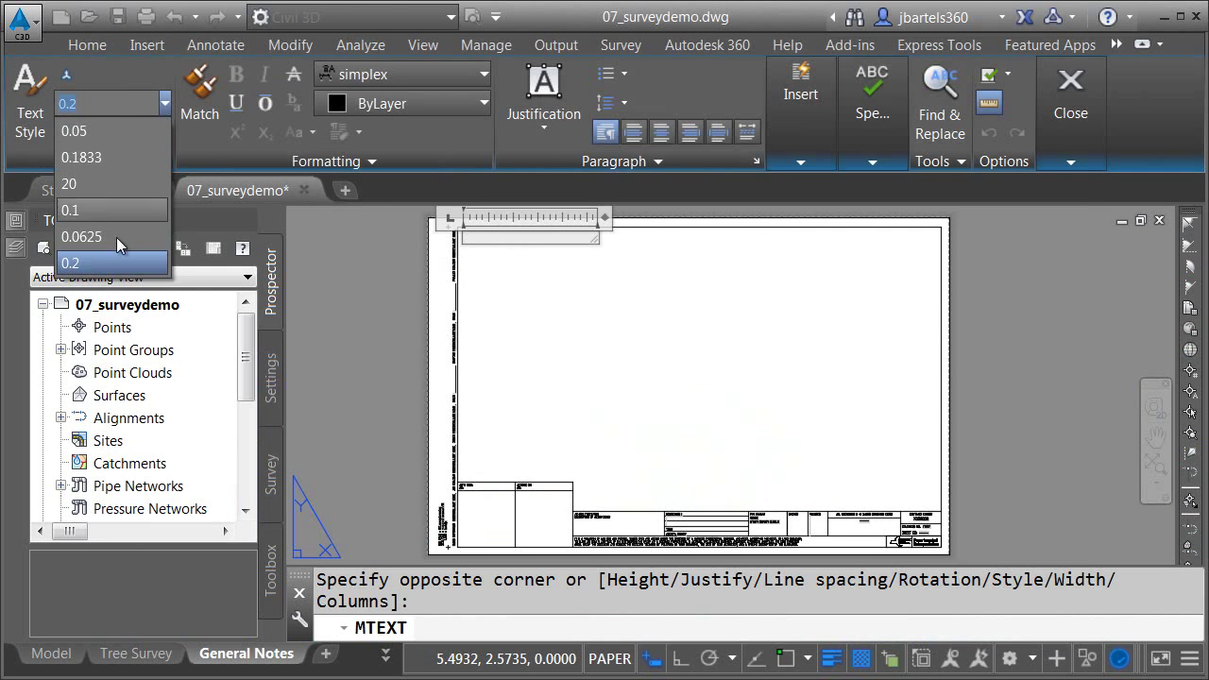
{"action": "left_click", "coordinate": [79, 236]}
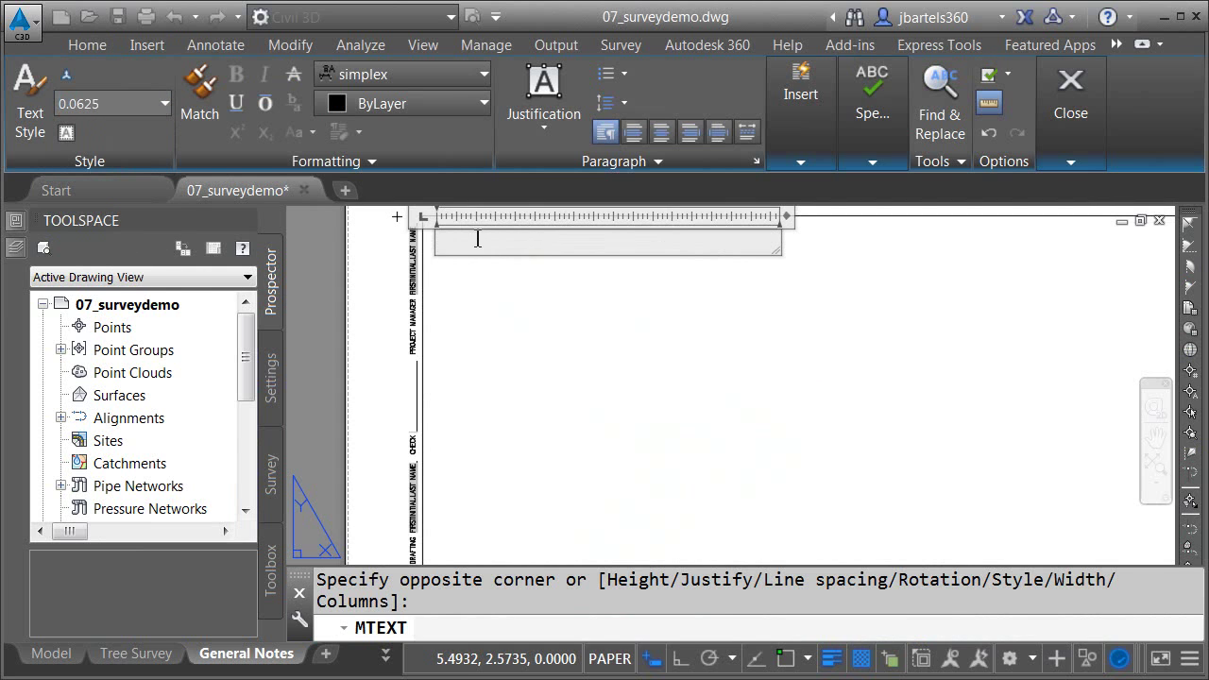
{"action": "right_click", "coordinate": [476, 239]}
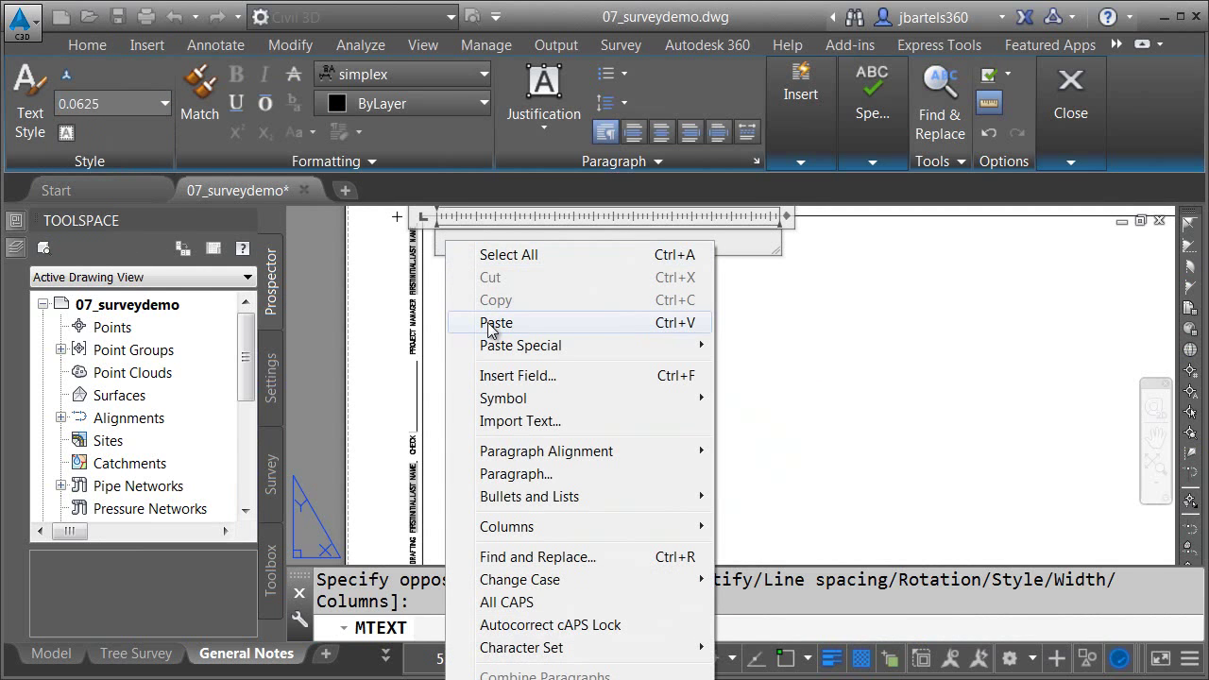
{"action": "left_click", "coordinate": [495, 321]}
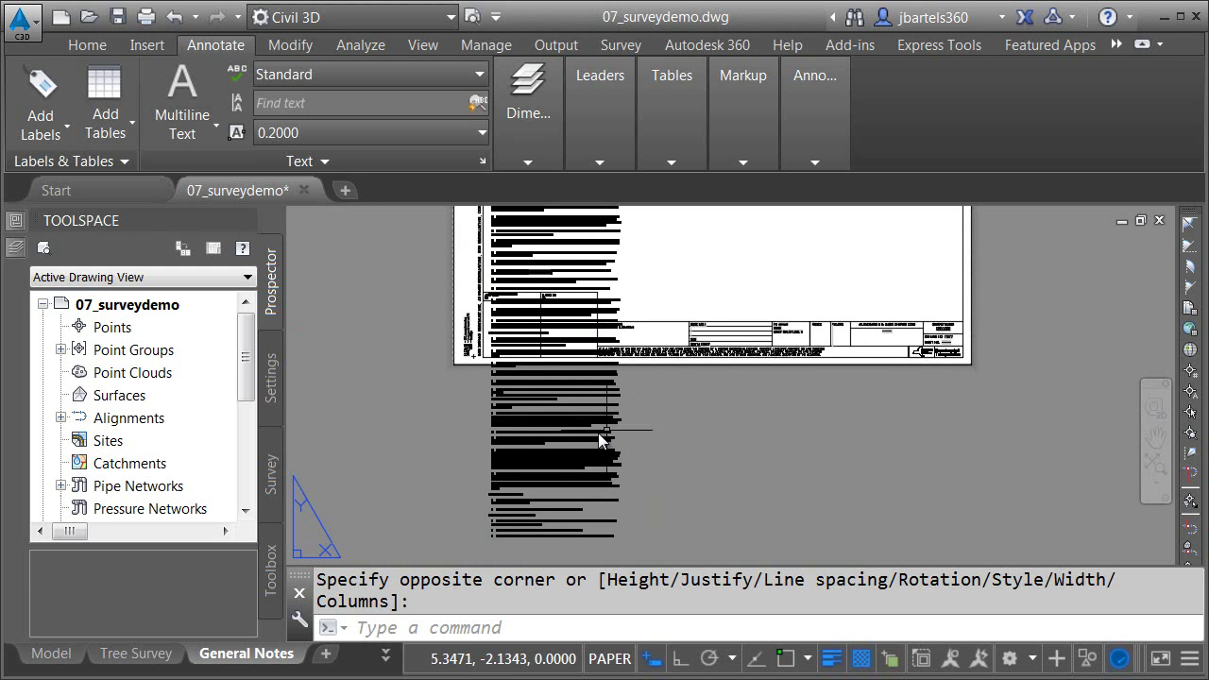
Drag the MText column height grips so the notes flow into three columns above the title block.
{"action": "left_click", "coordinate": [557, 544]}
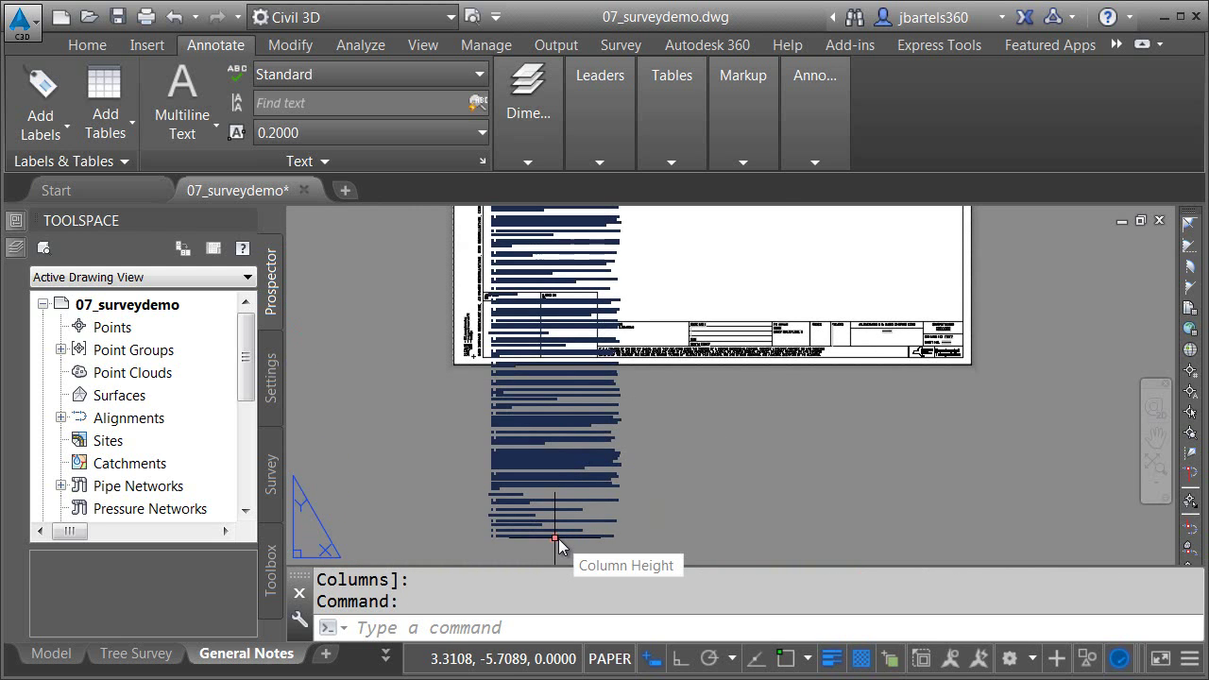
{"action": "left_click", "coordinate": [555, 545]}
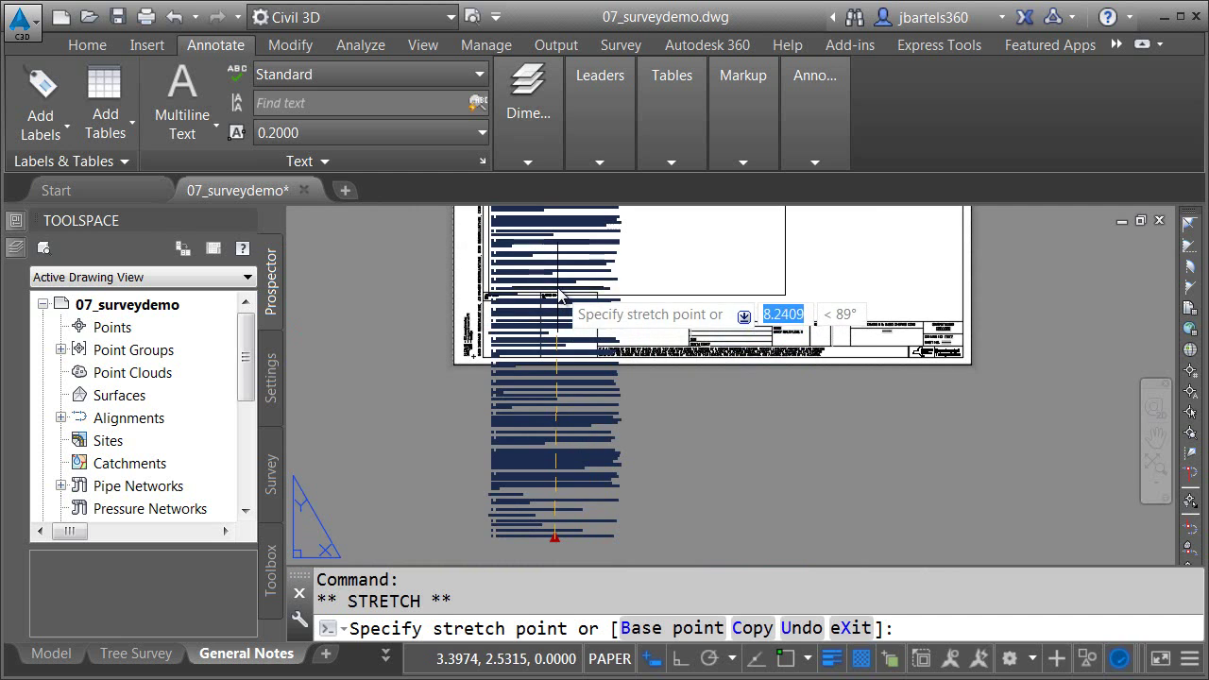
{"action": "left_click", "coordinate": [809, 277]}
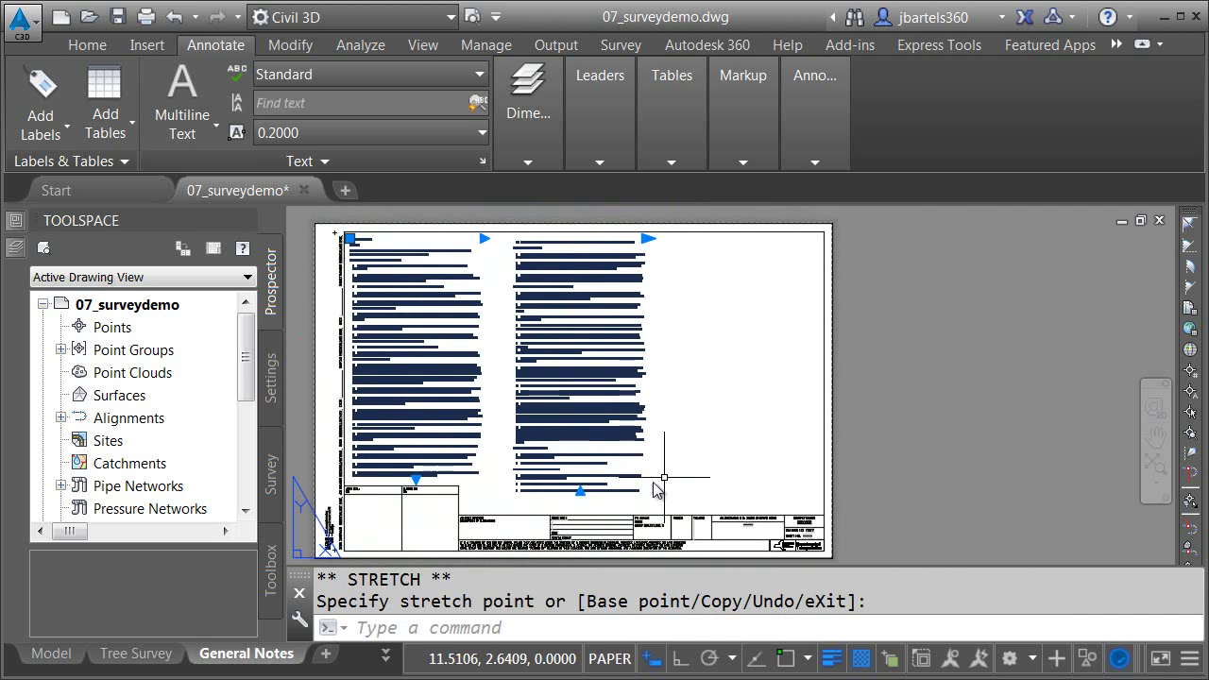
{"action": "mouse_move", "coordinate": [582, 492]}
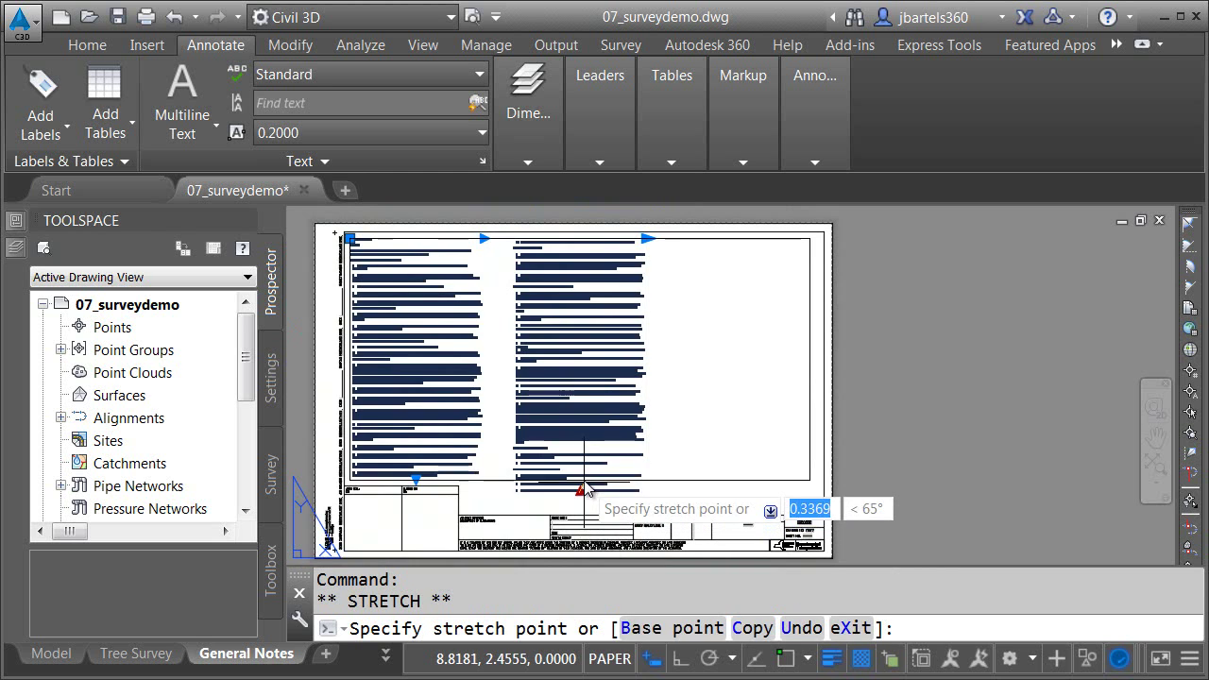
{"action": "left_click", "coordinate": [613, 477]}
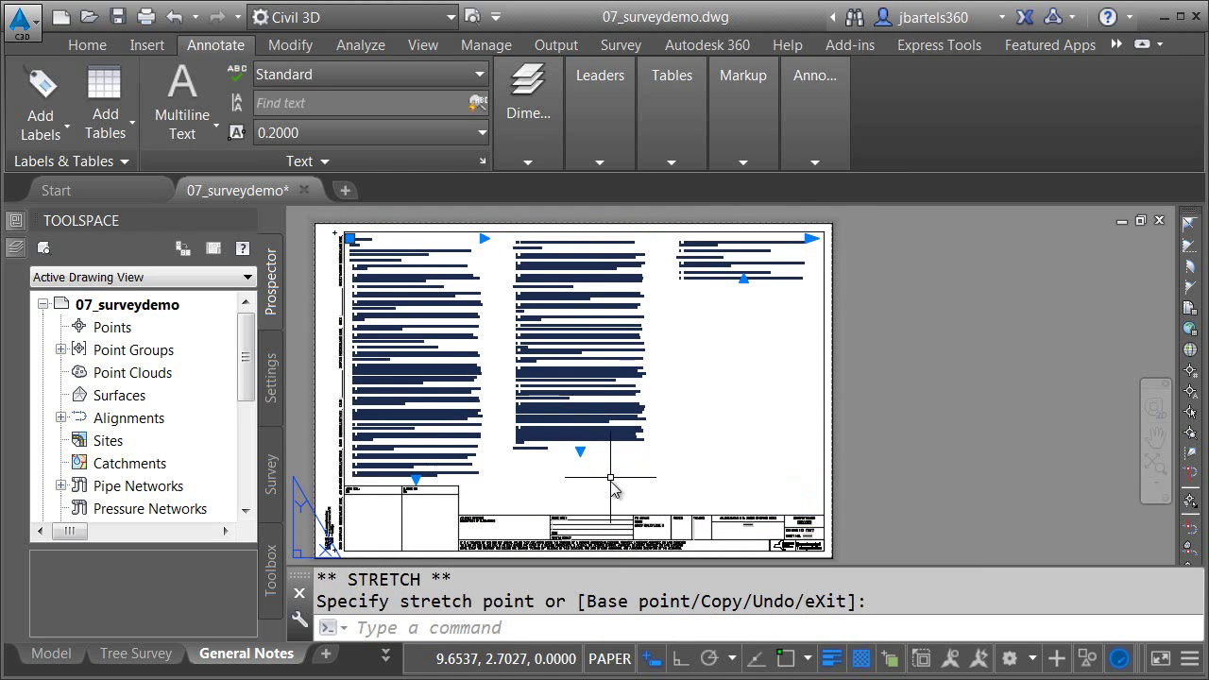
{"action": "mouse_move", "coordinate": [809, 242]}
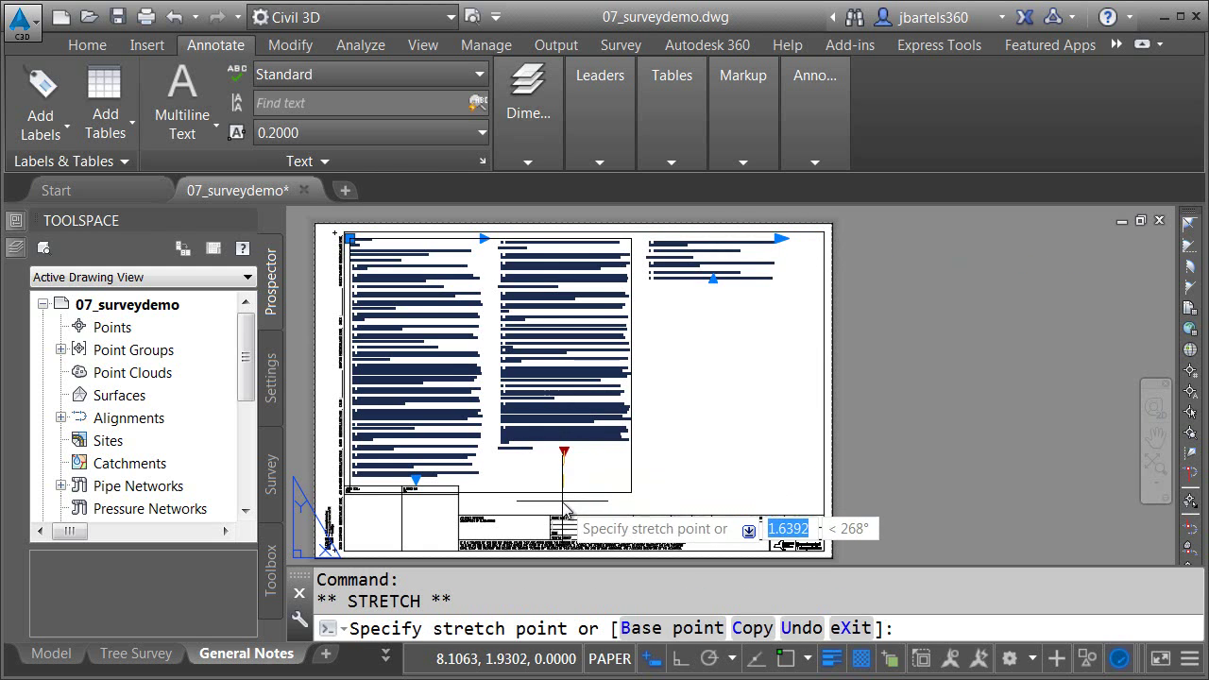
{"action": "left_click", "coordinate": [457, 301]}
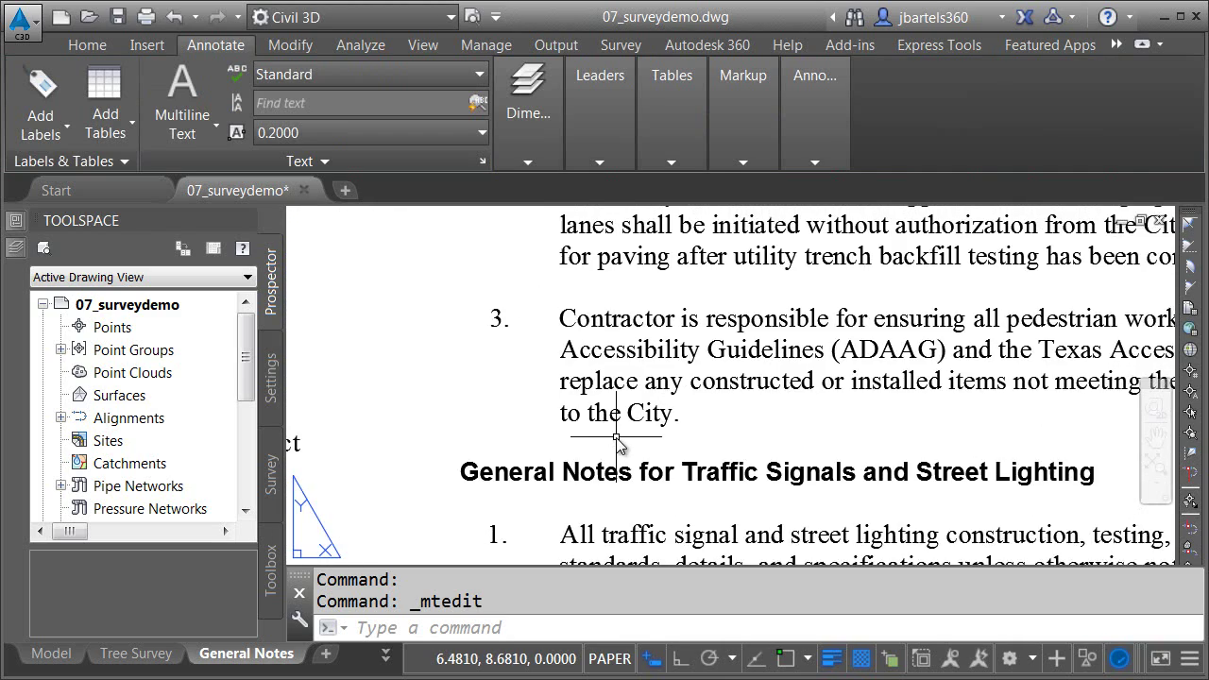
Add 'This is another note' test text, then delete the duplicate from item 3 and close the editor.
{"action": "scroll", "scroll_direction": "down", "scroll_amount": 3}
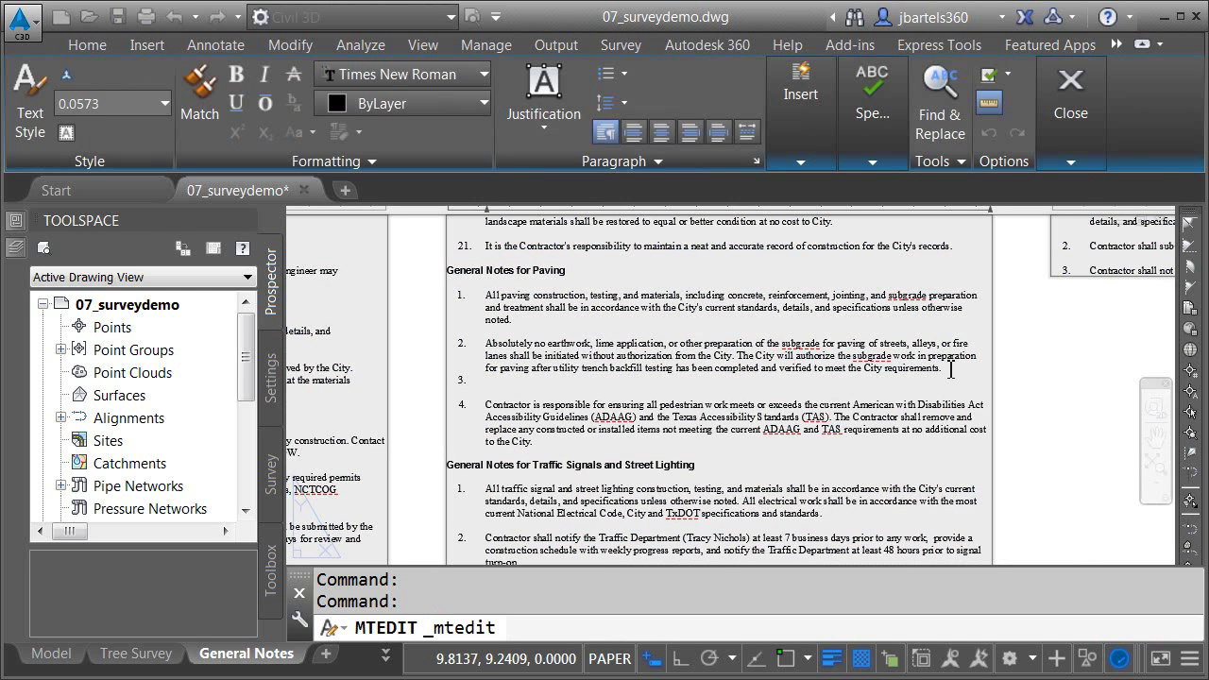
{"action": "type", "text": "This is another note"}
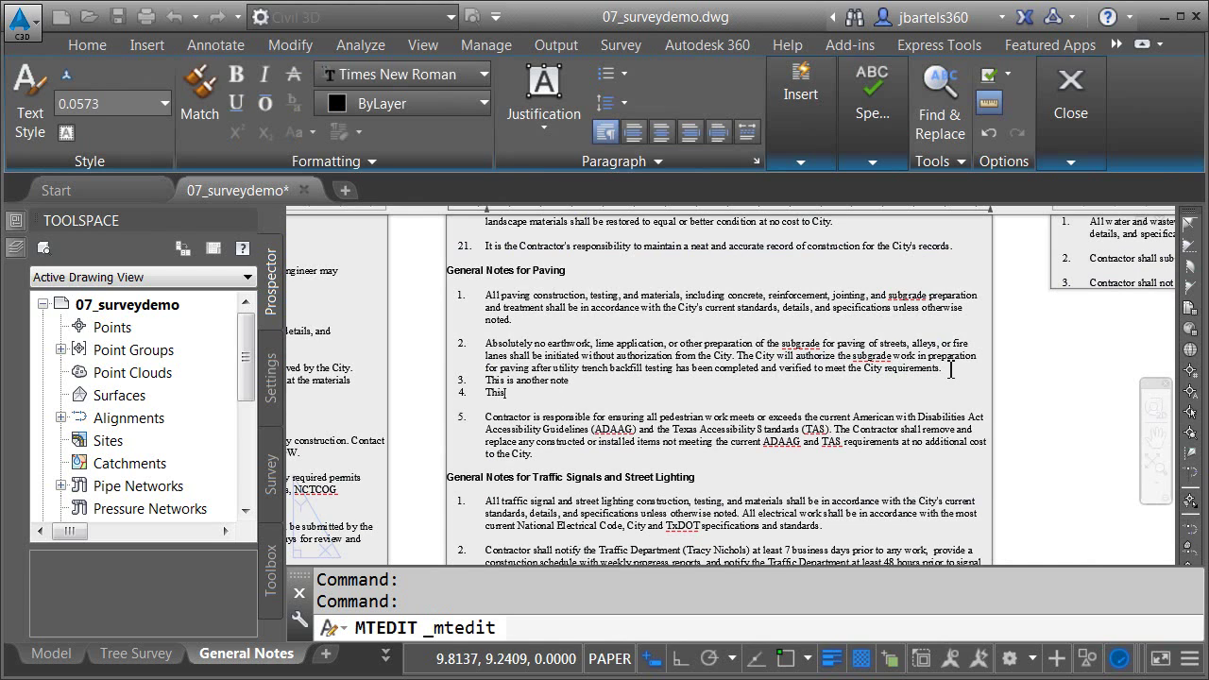
{"action": "type", "text": "is another note"}
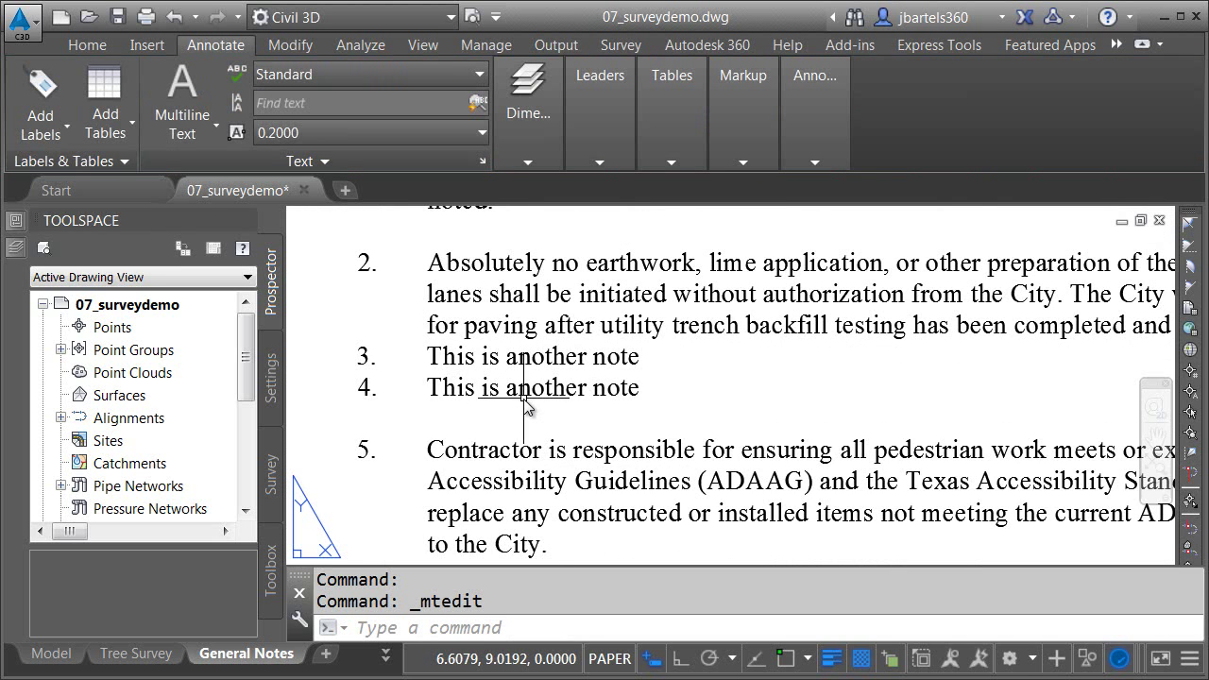
{"action": "scroll", "scroll_direction": "up", "scroll_amount": 3}
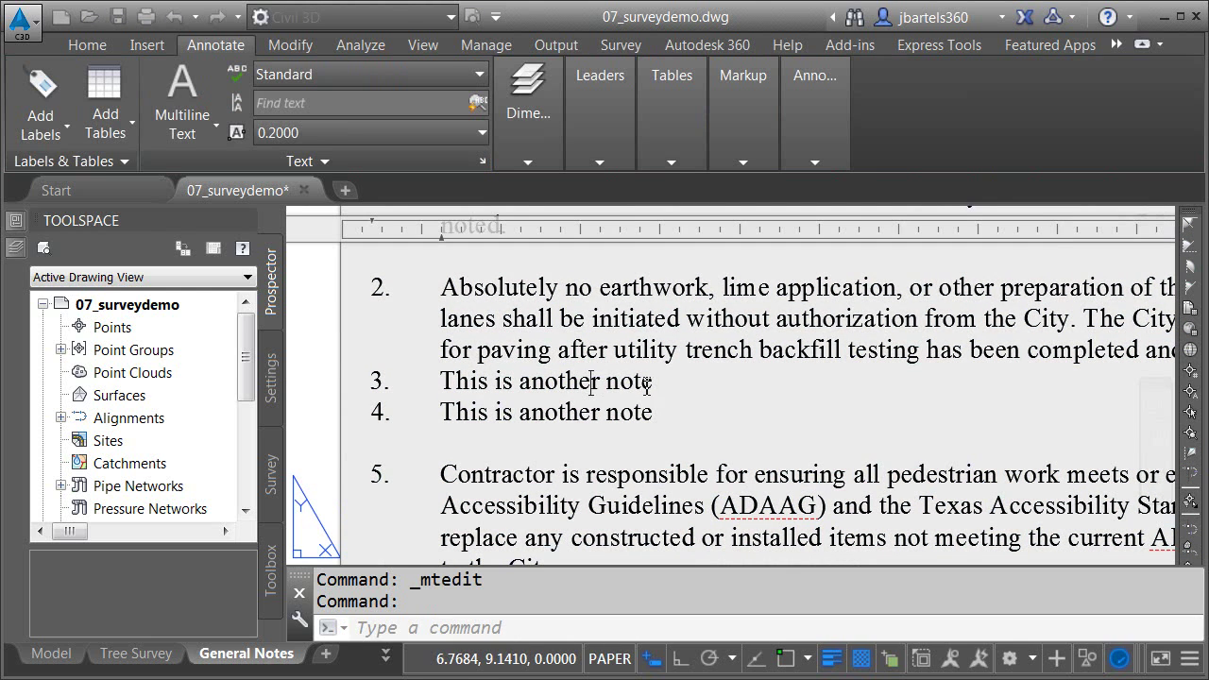
{"action": "double_click", "coordinate": [544, 381]}
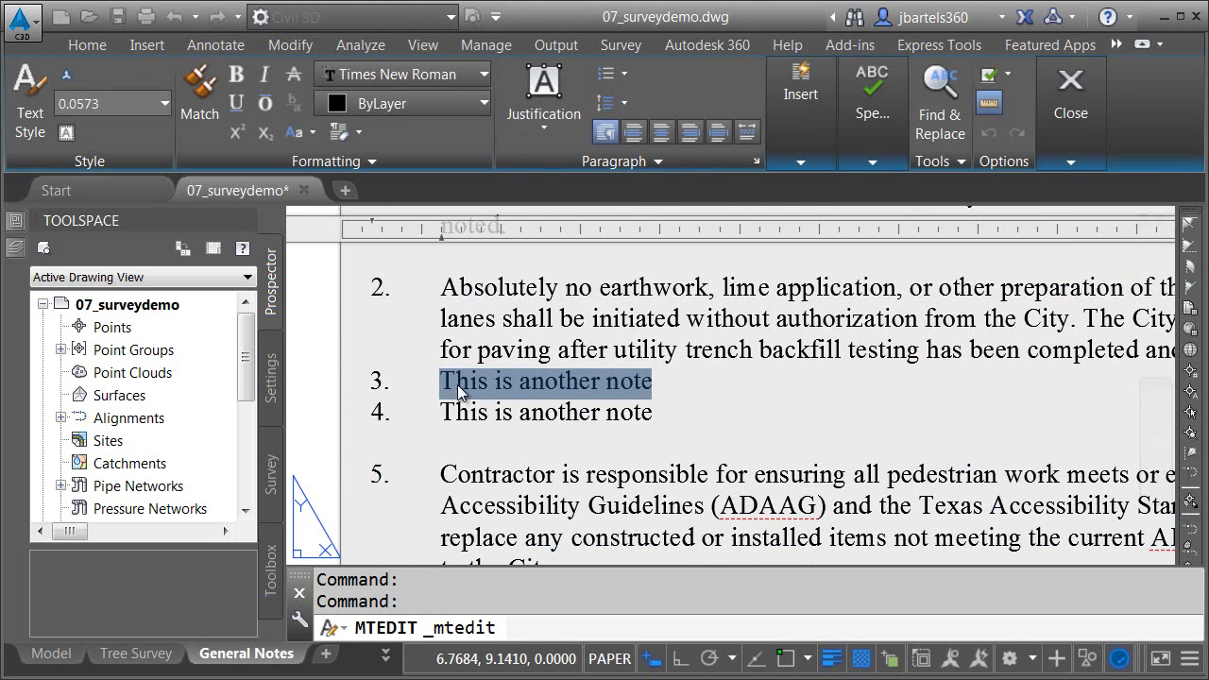
{"action": "key", "text": "Delete"}
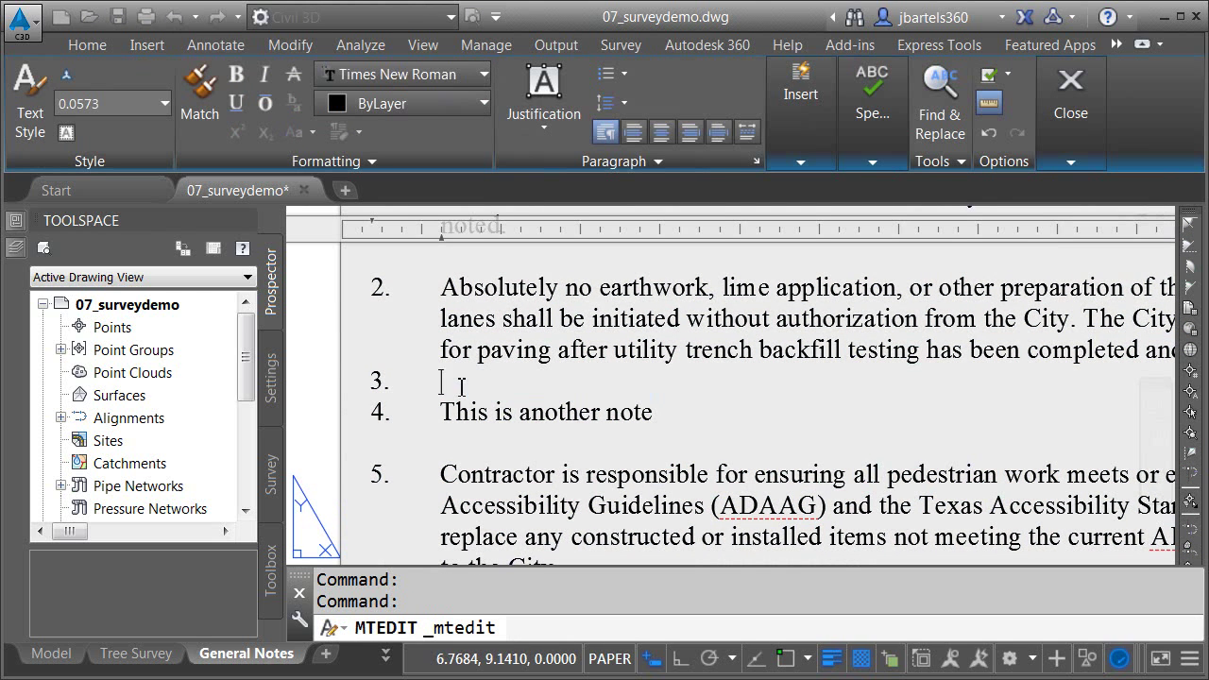
{"action": "left_click", "coordinate": [1070, 90]}
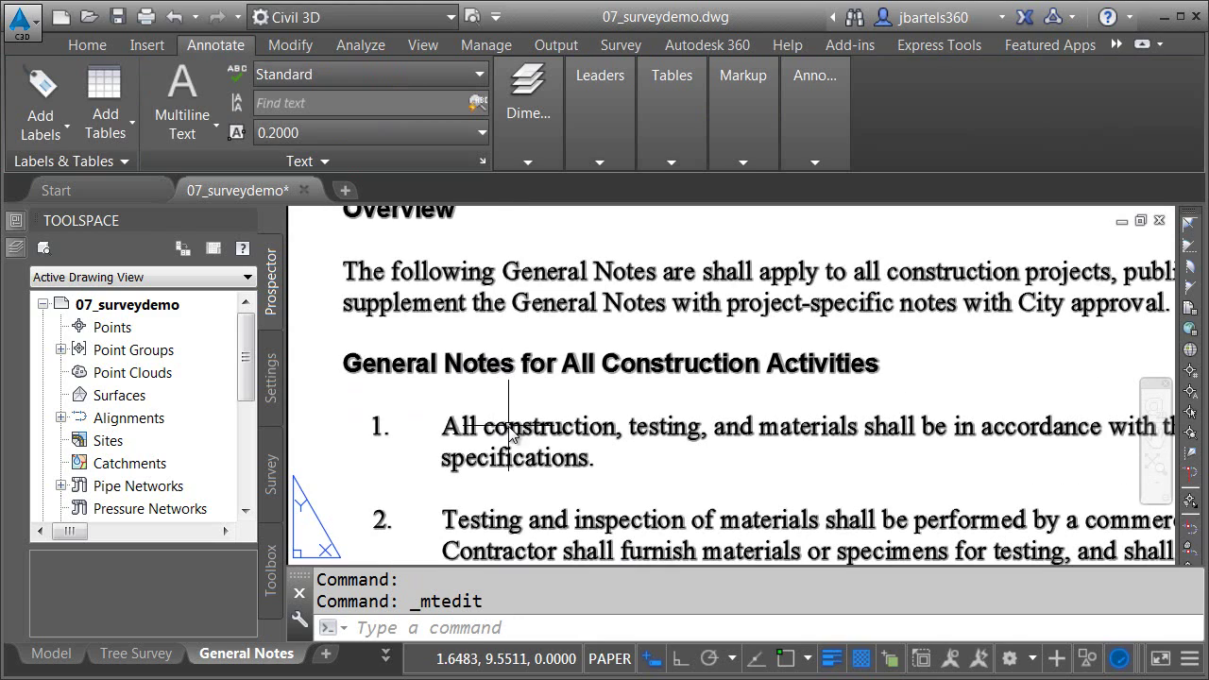
{"action": "right_click", "coordinate": [510, 434]}
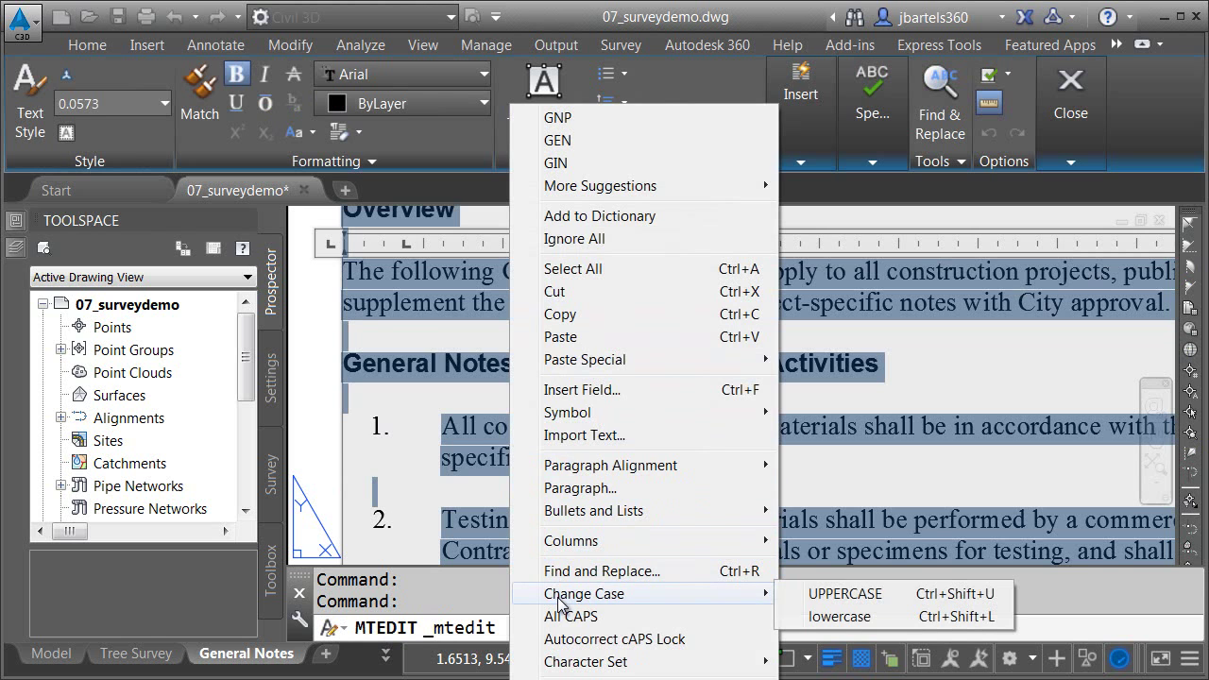
{"action": "left_click", "coordinate": [845, 593]}
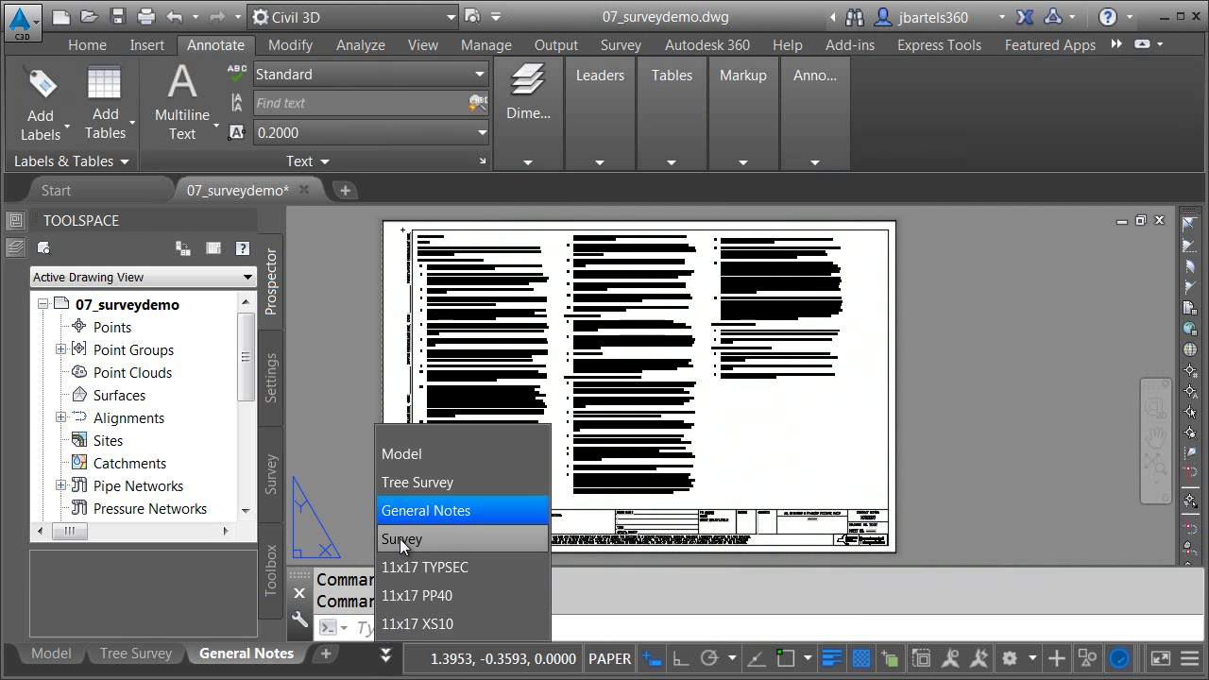
Switch to the Survey sheet and copy the Certification of Surveyor text.
{"action": "left_click", "coordinate": [400, 541]}
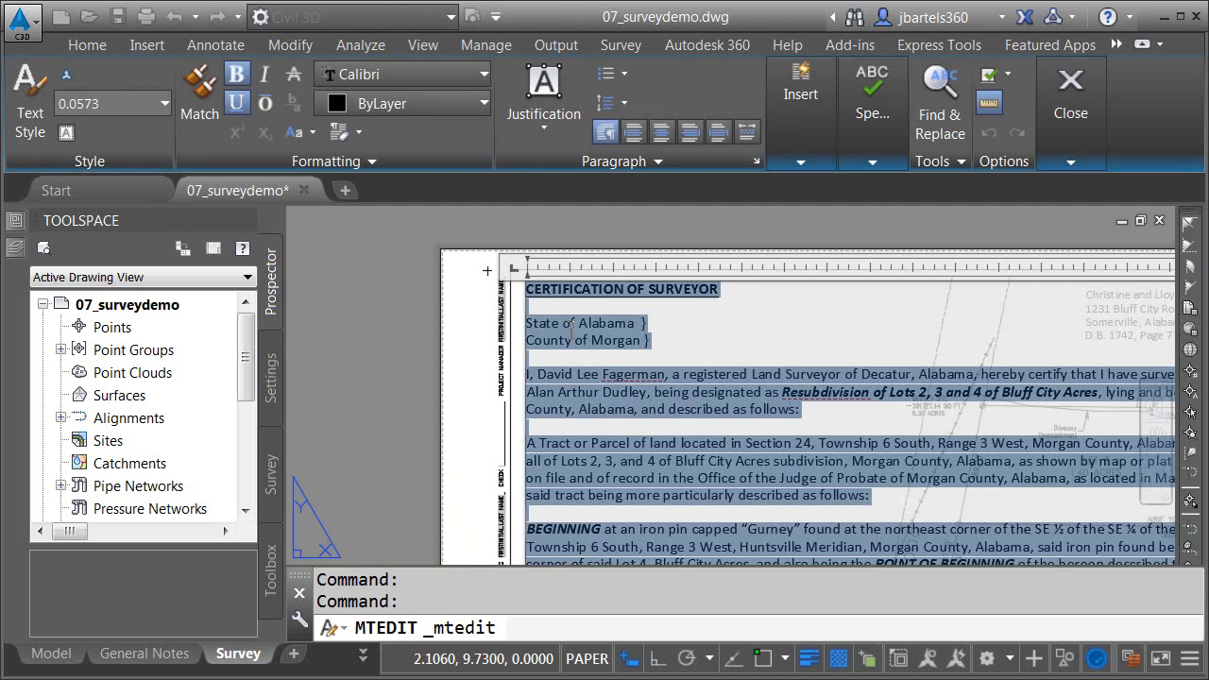
{"action": "right_click", "coordinate": [586, 340]}
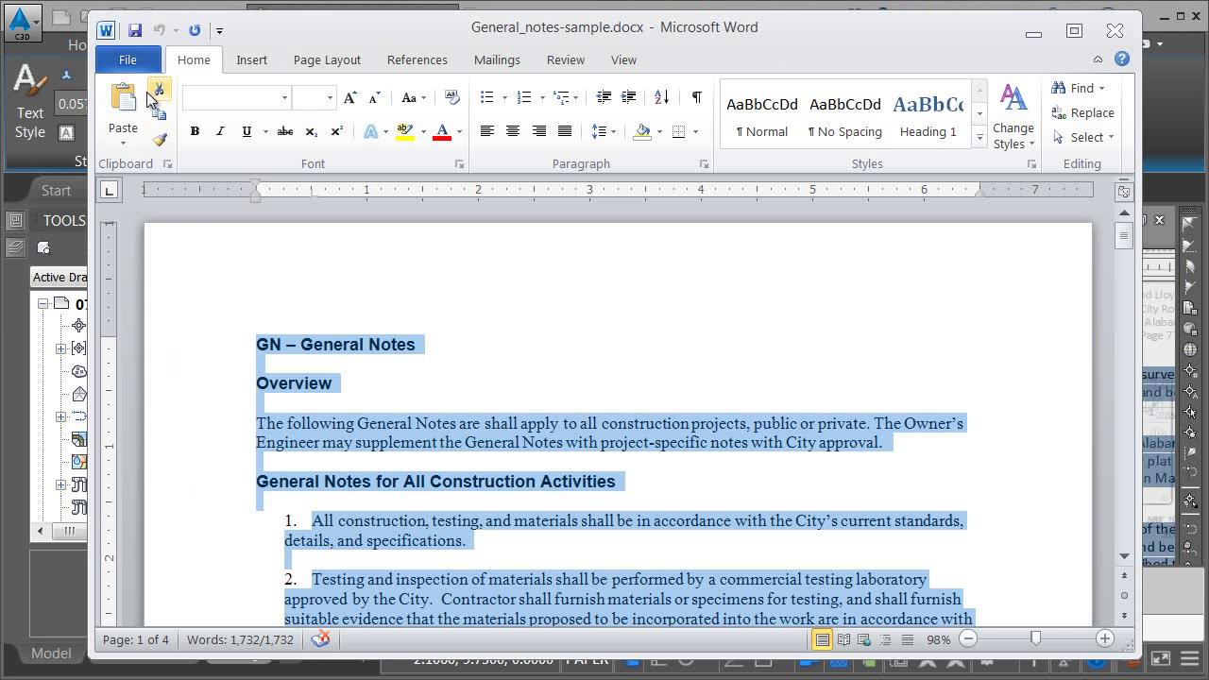
Paste the certification text into a new blank Word document, review it and close the window.
{"action": "left_click", "coordinate": [129, 59]}
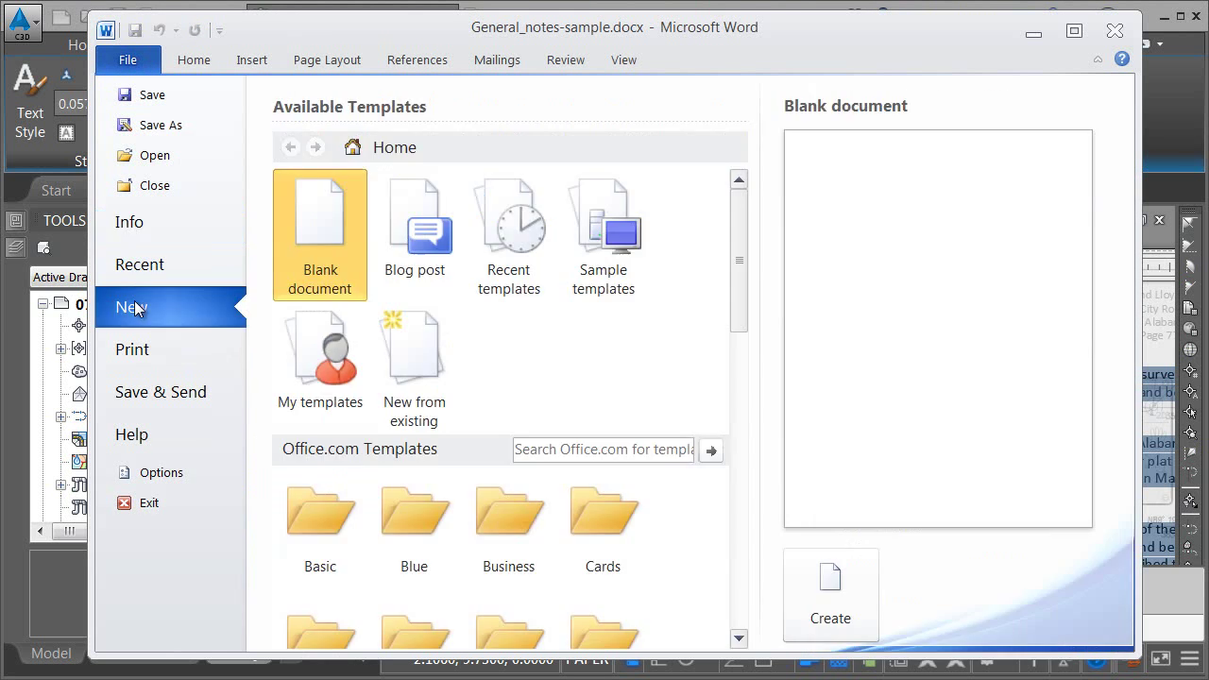
{"action": "left_click", "coordinate": [830, 593]}
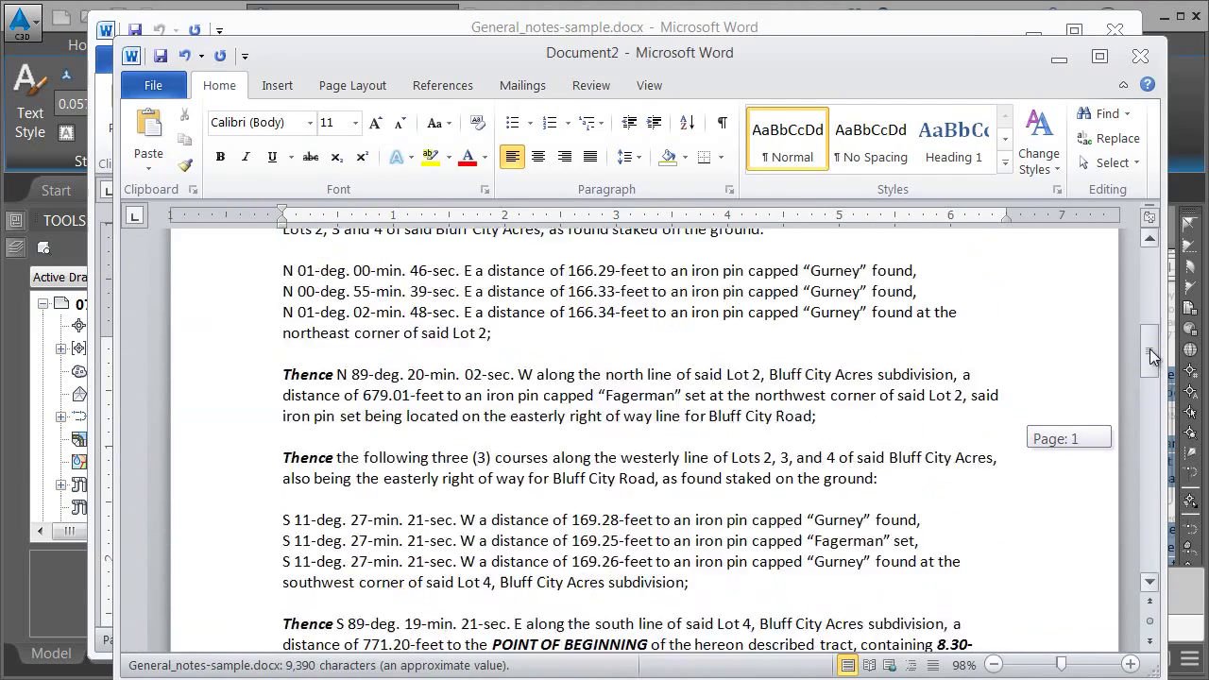
{"action": "scroll", "scroll_direction": "down", "scroll_amount": 3}
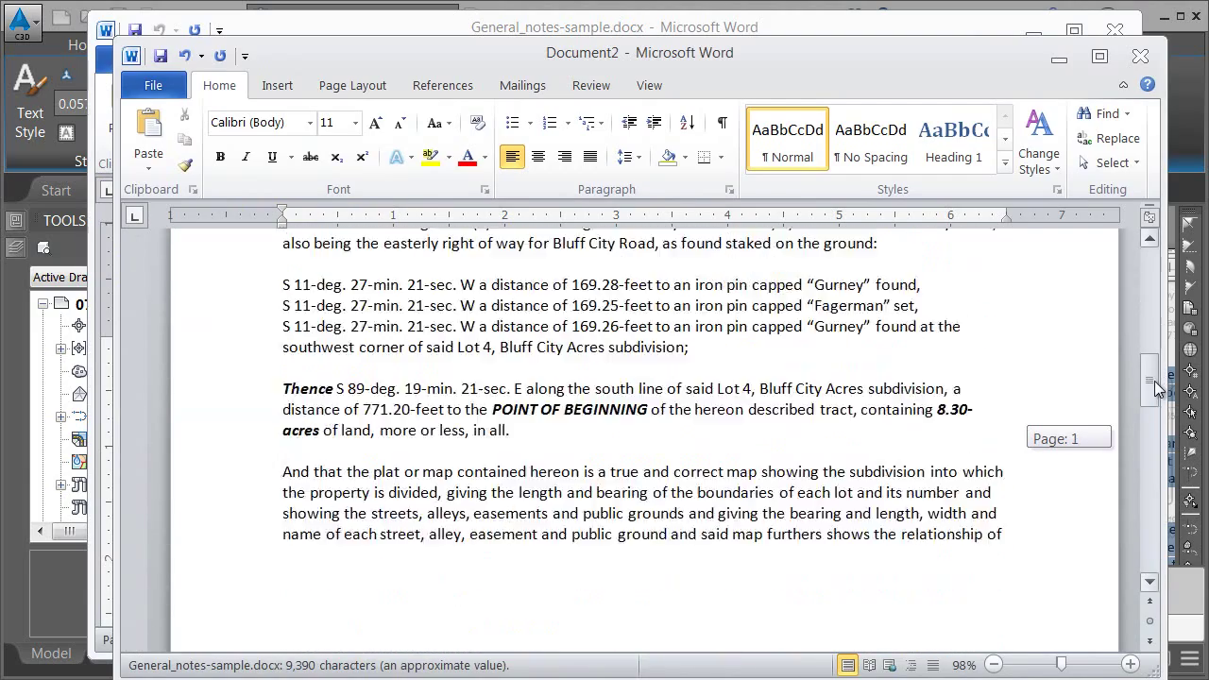
{"action": "scroll", "scroll_direction": "down", "scroll_amount": 3}
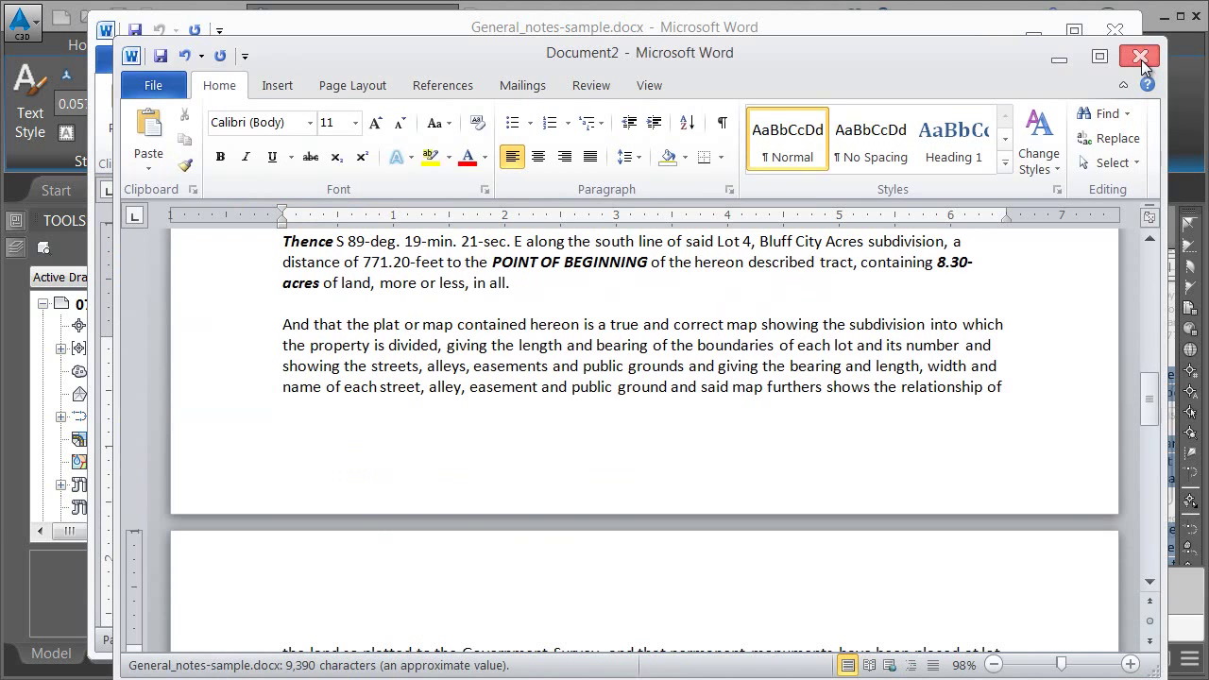
{"action": "left_click", "coordinate": [1140, 55]}
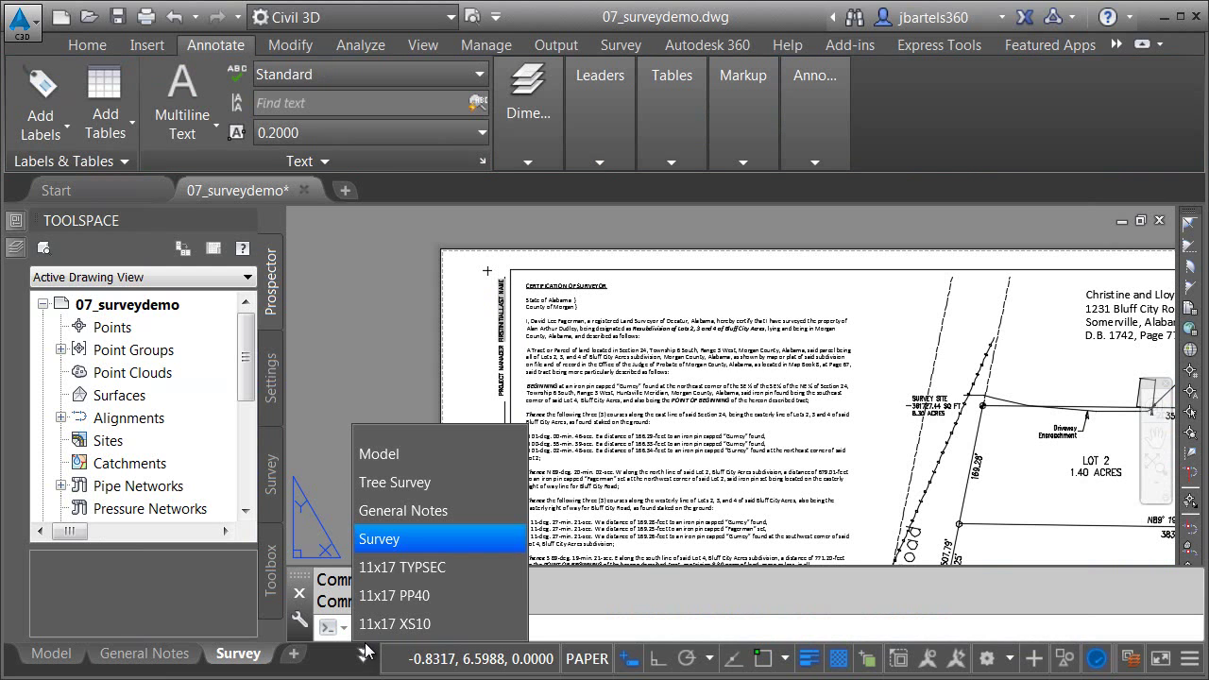
{"action": "left_click", "coordinate": [395, 484]}
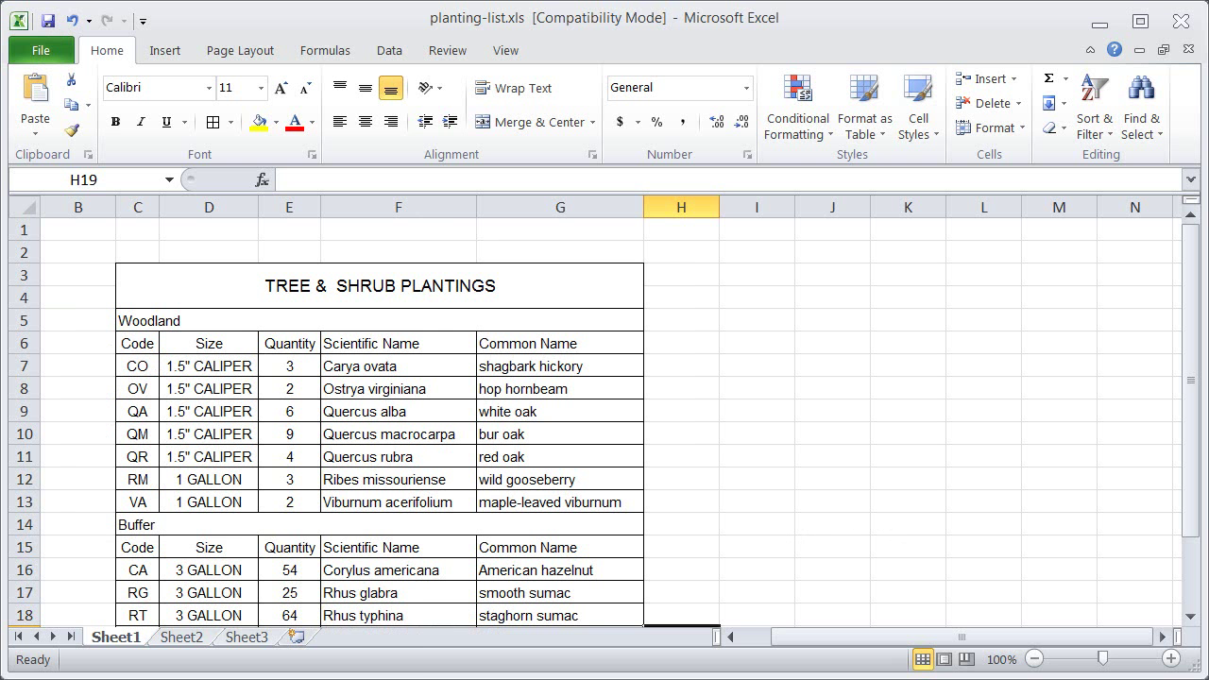
{"action": "mouse_move", "coordinate": [406, 442]}
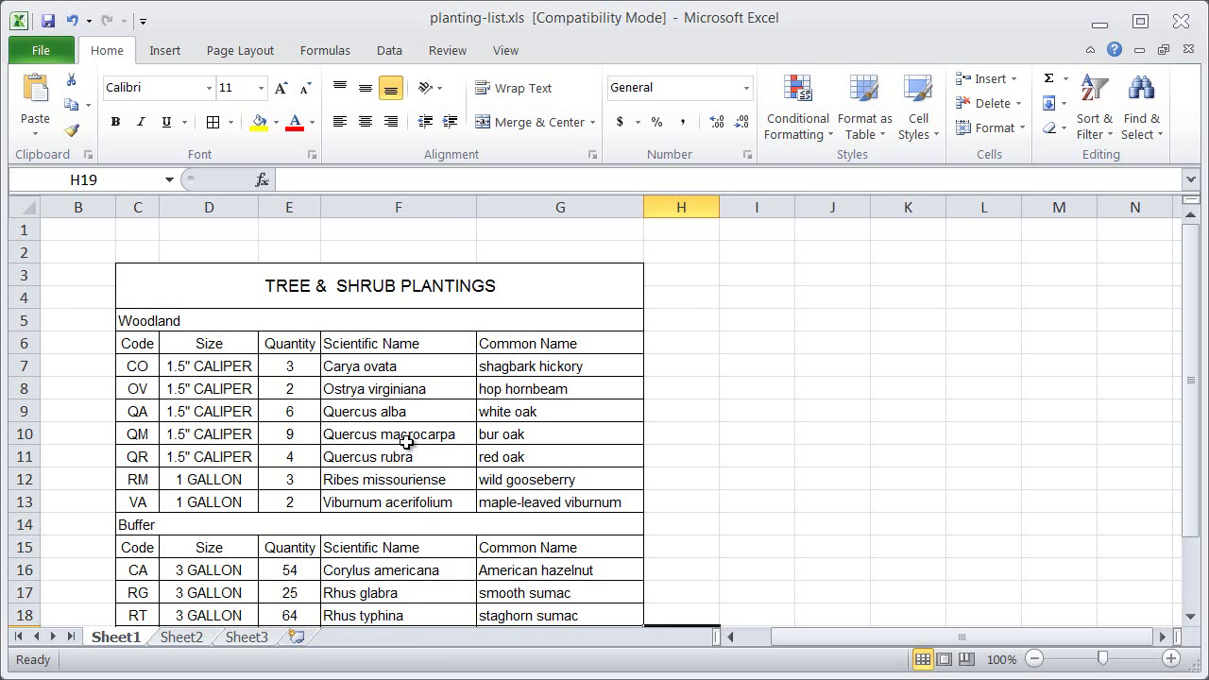
{"action": "mouse_move", "coordinate": [507, 49]}
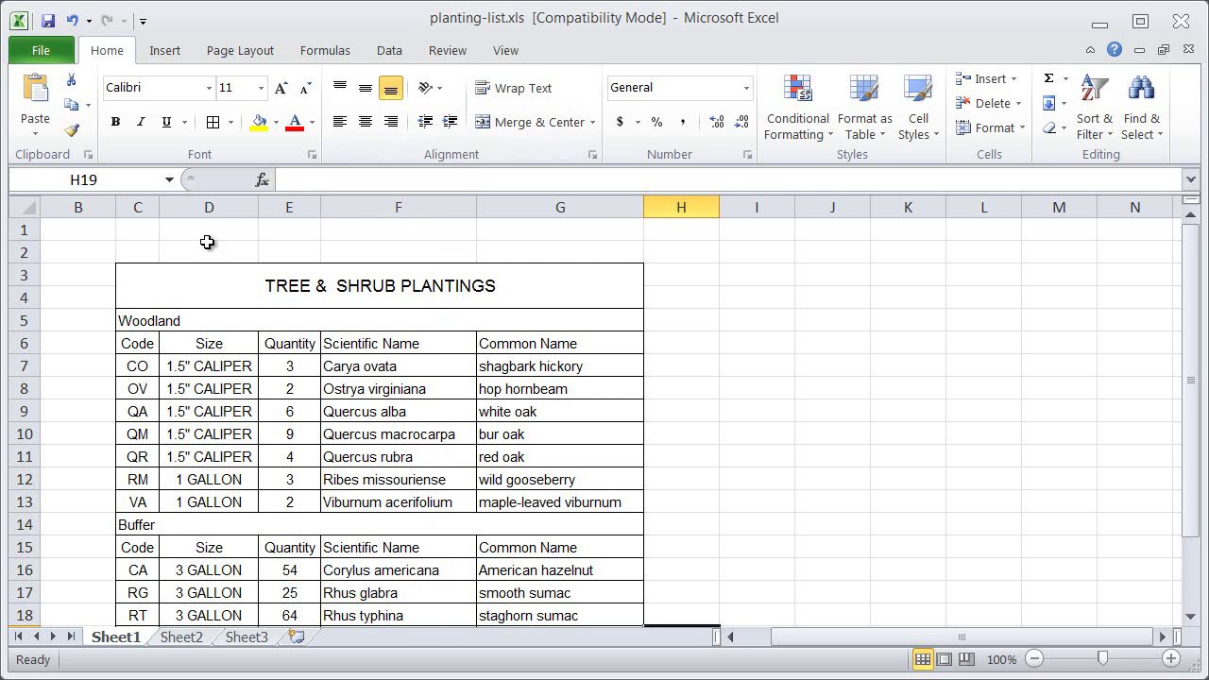
{"action": "mouse_move", "coordinate": [1194, 288]}
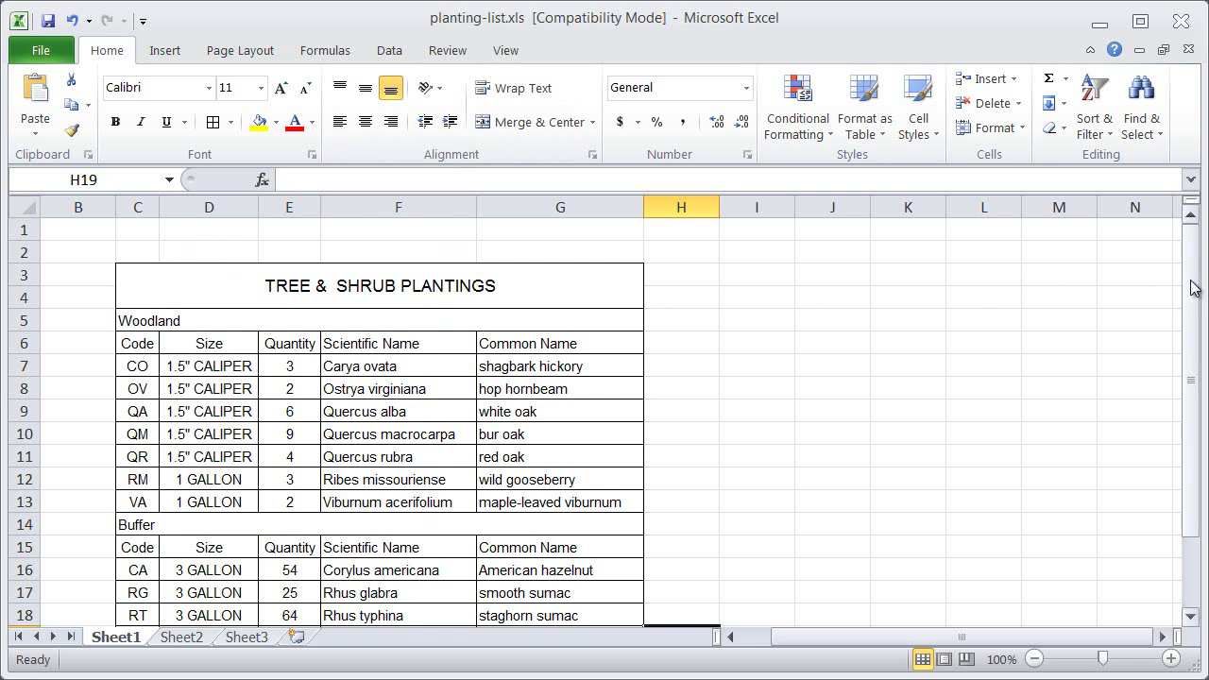
{"action": "scroll", "scroll_direction": "down", "scroll_amount": 3}
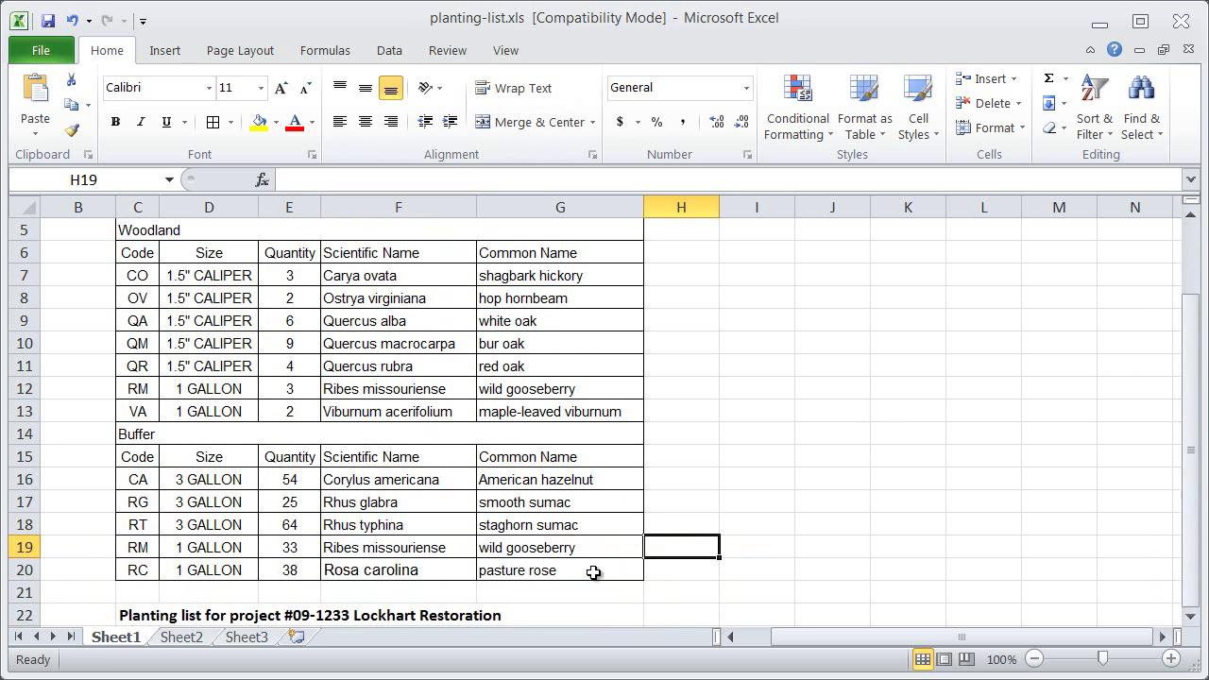
{"action": "mouse_move", "coordinate": [820, 476]}
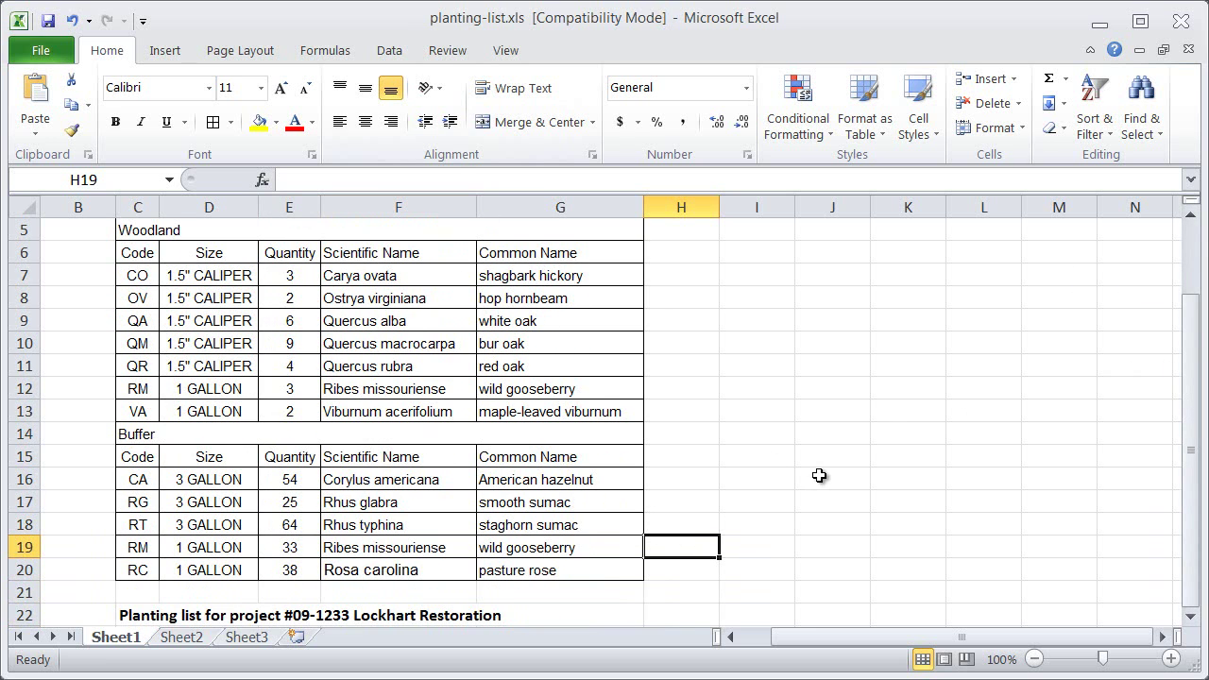
{"action": "mouse_move", "coordinate": [1036, 90]}
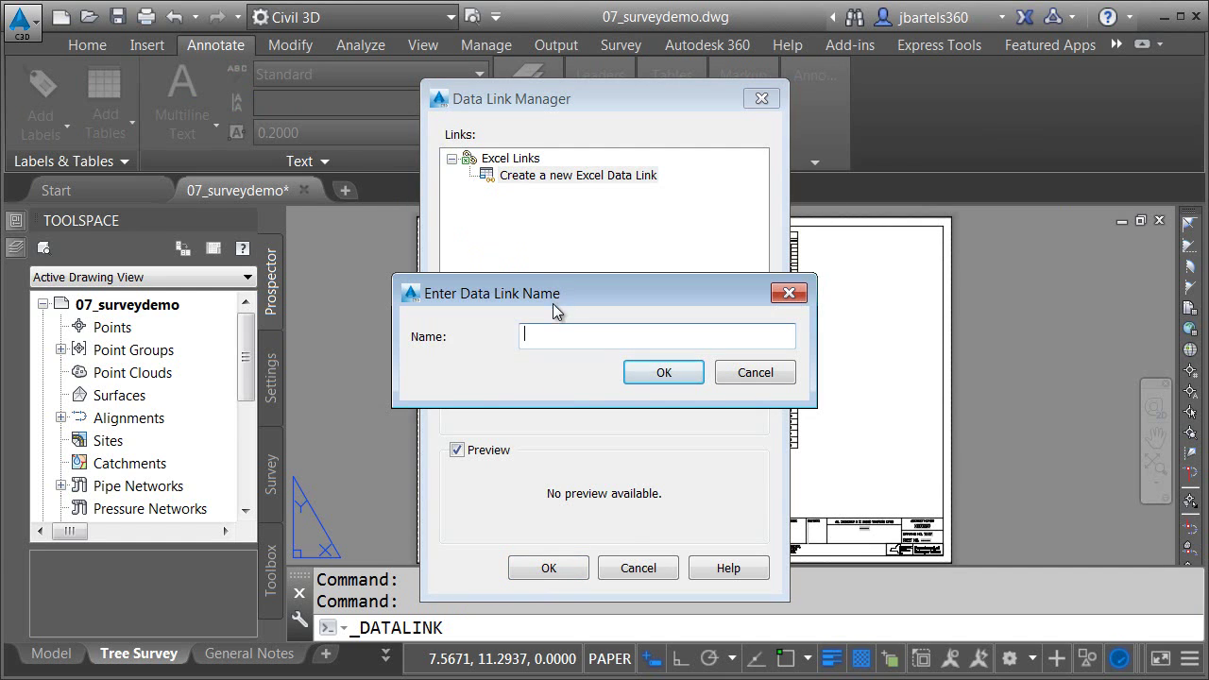
Name the data link 'Planting list' and choose planting-list.xls as its source workbook.
{"action": "type", "text": "Planting"}
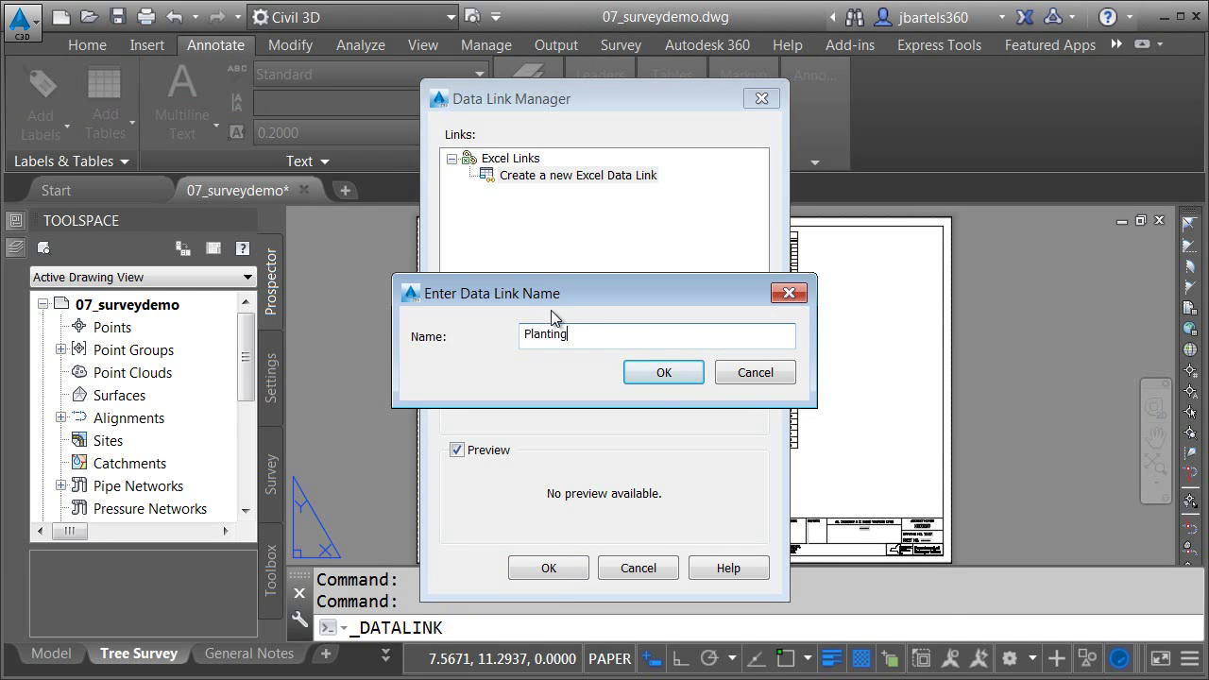
{"action": "type", "text": "list"}
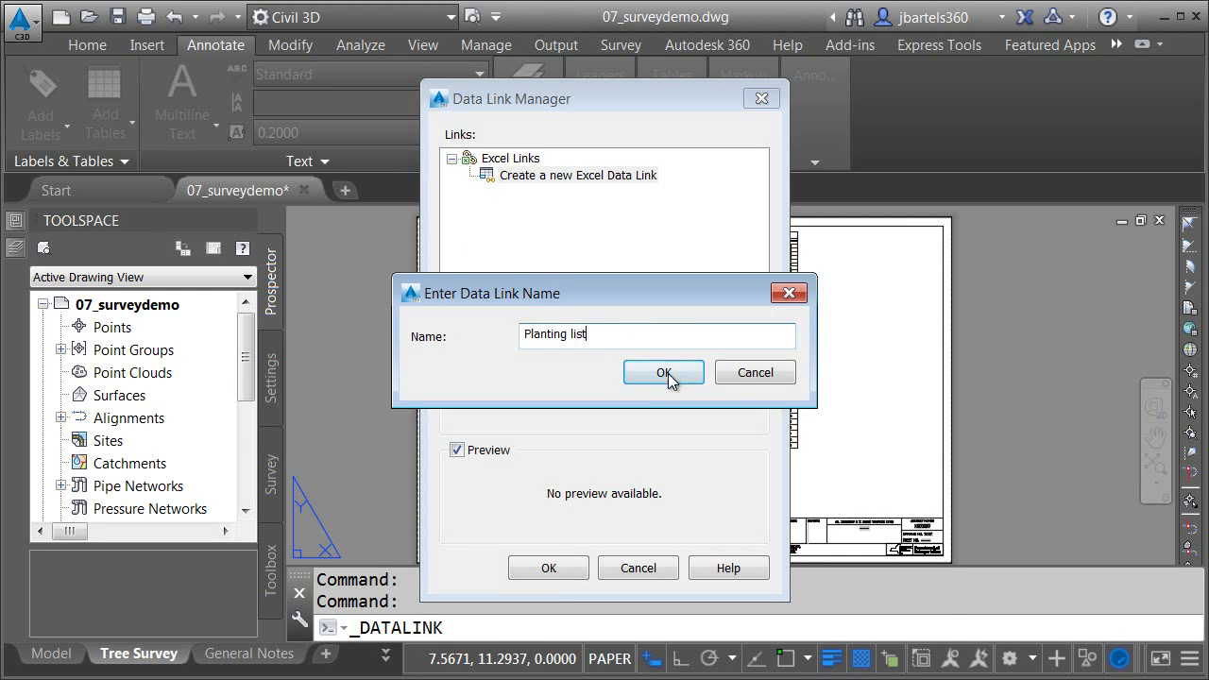
{"action": "left_click", "coordinate": [663, 372]}
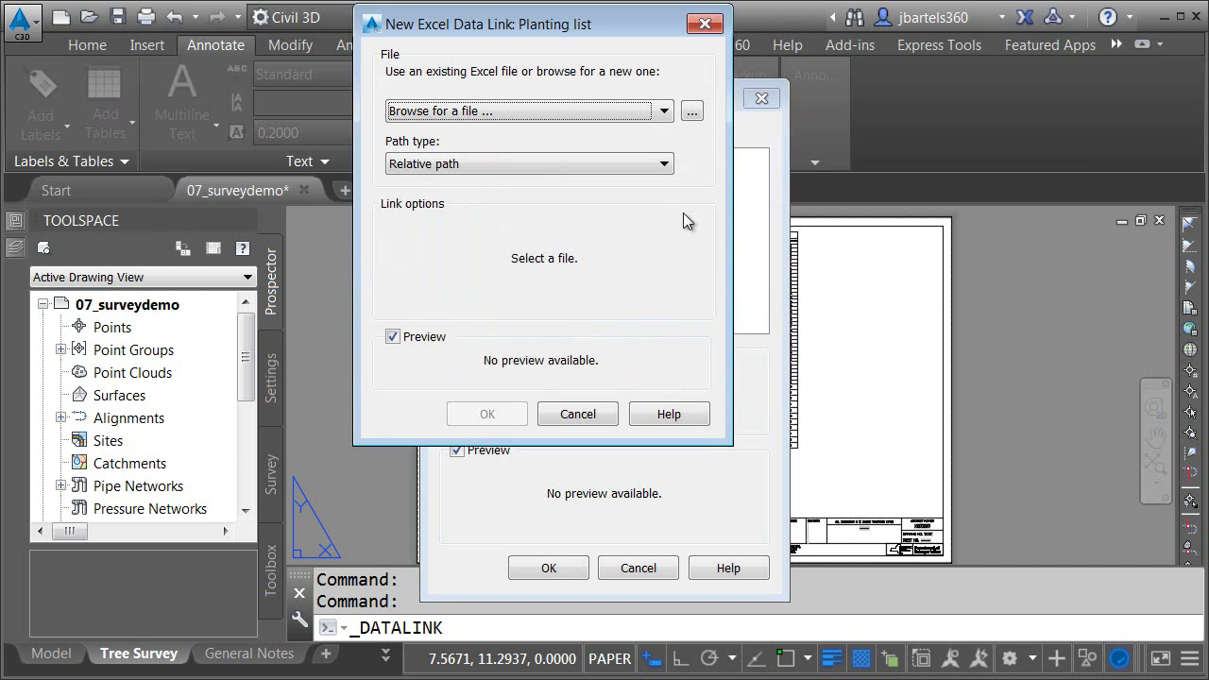
{"action": "left_click", "coordinate": [692, 110]}
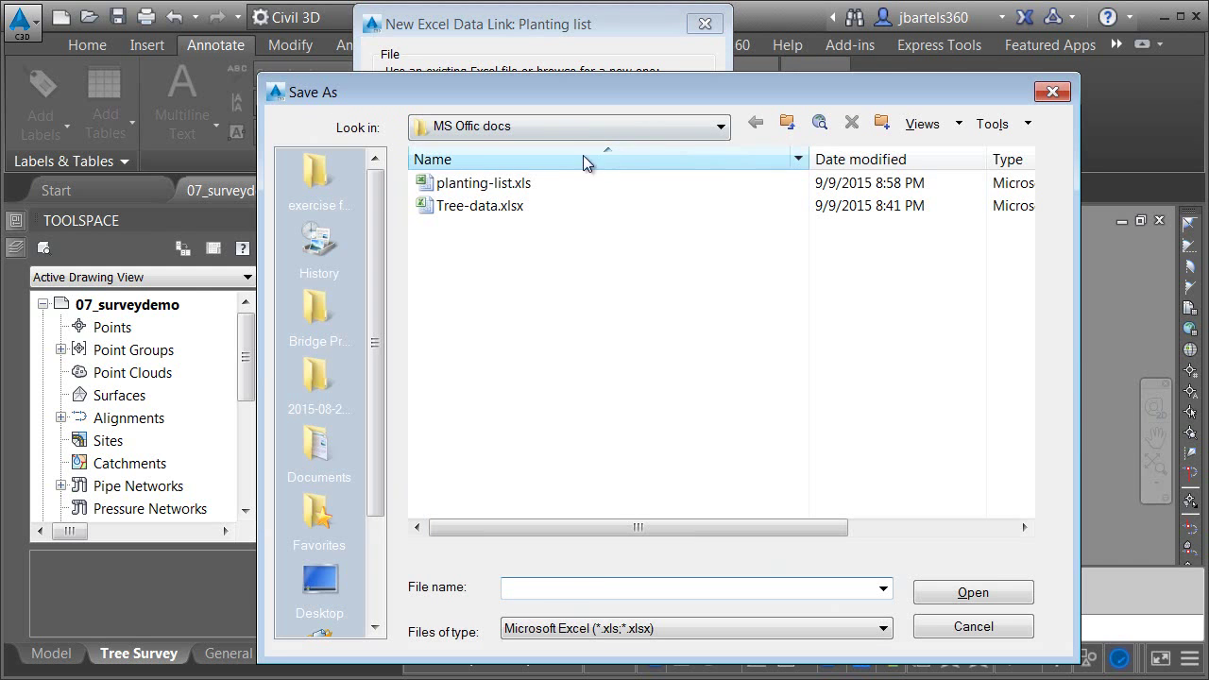
{"action": "left_click", "coordinate": [484, 182]}
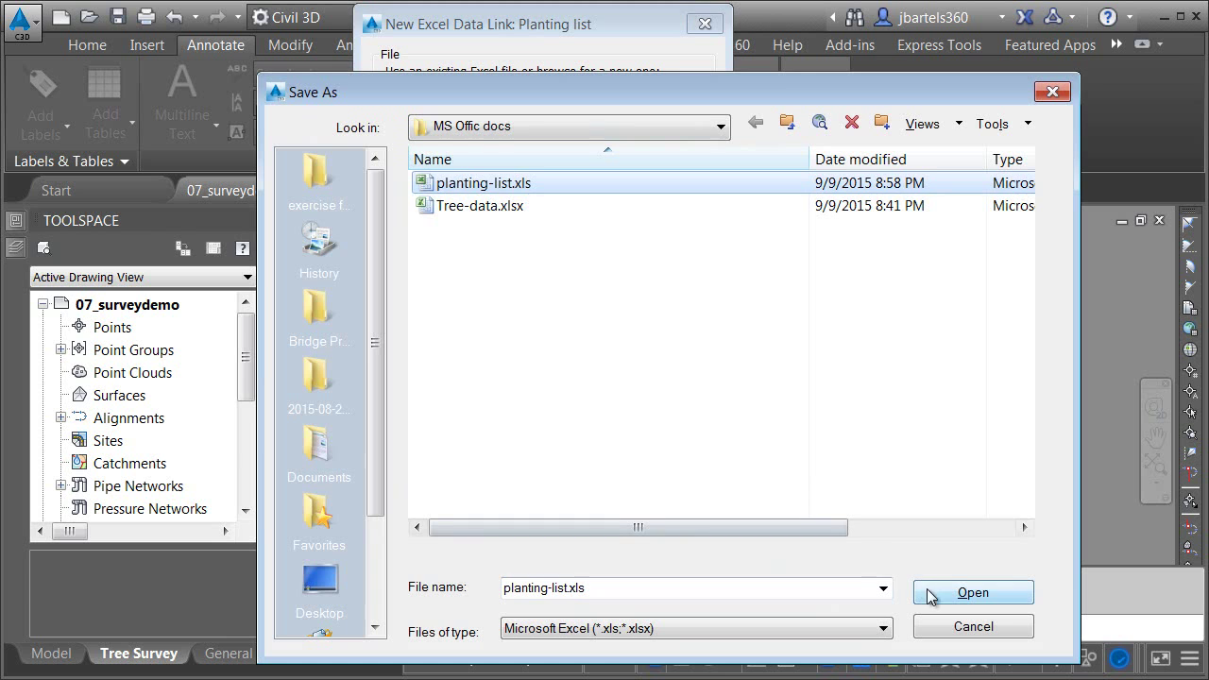
{"action": "left_click", "coordinate": [971, 594]}
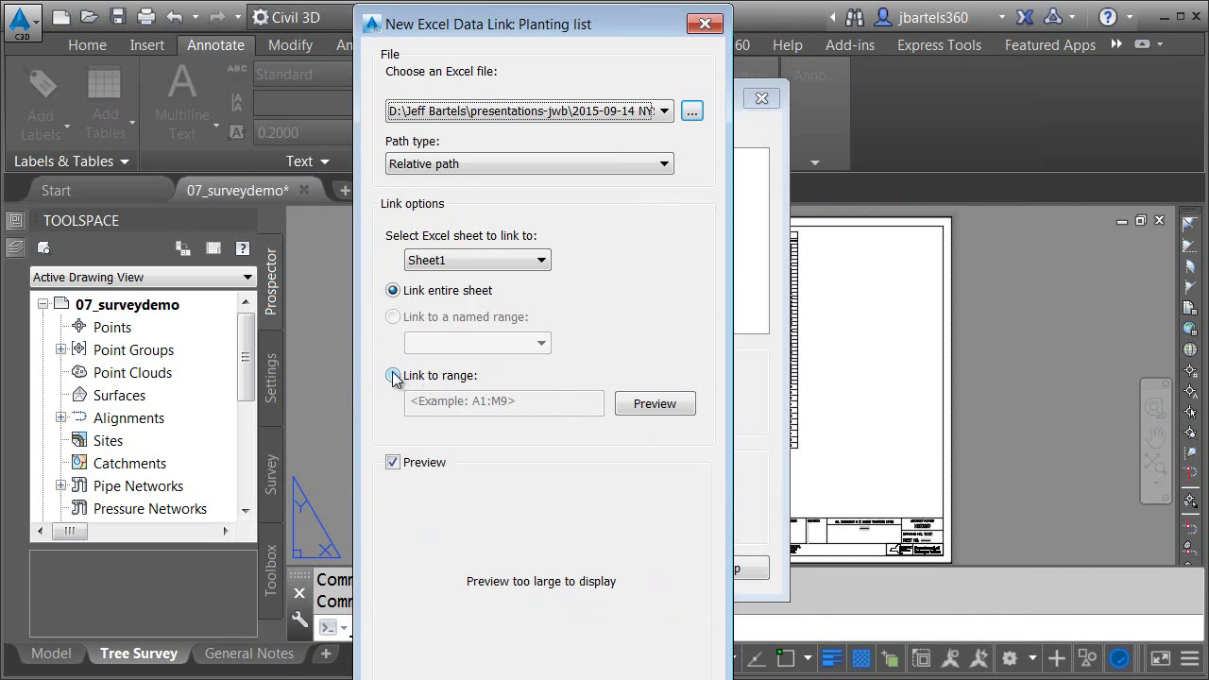
Link only the cell range C3:G20 of the spreadsheet.
{"action": "left_click", "coordinate": [393, 375]}
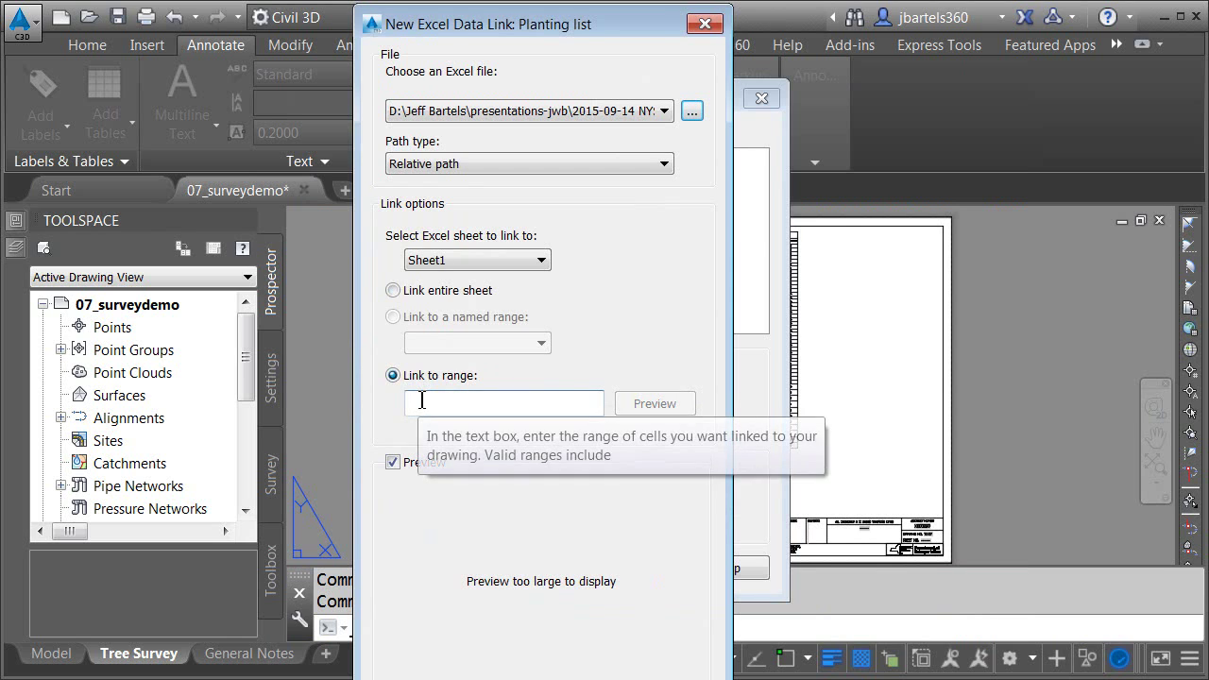
{"action": "type", "text": "C3:"}
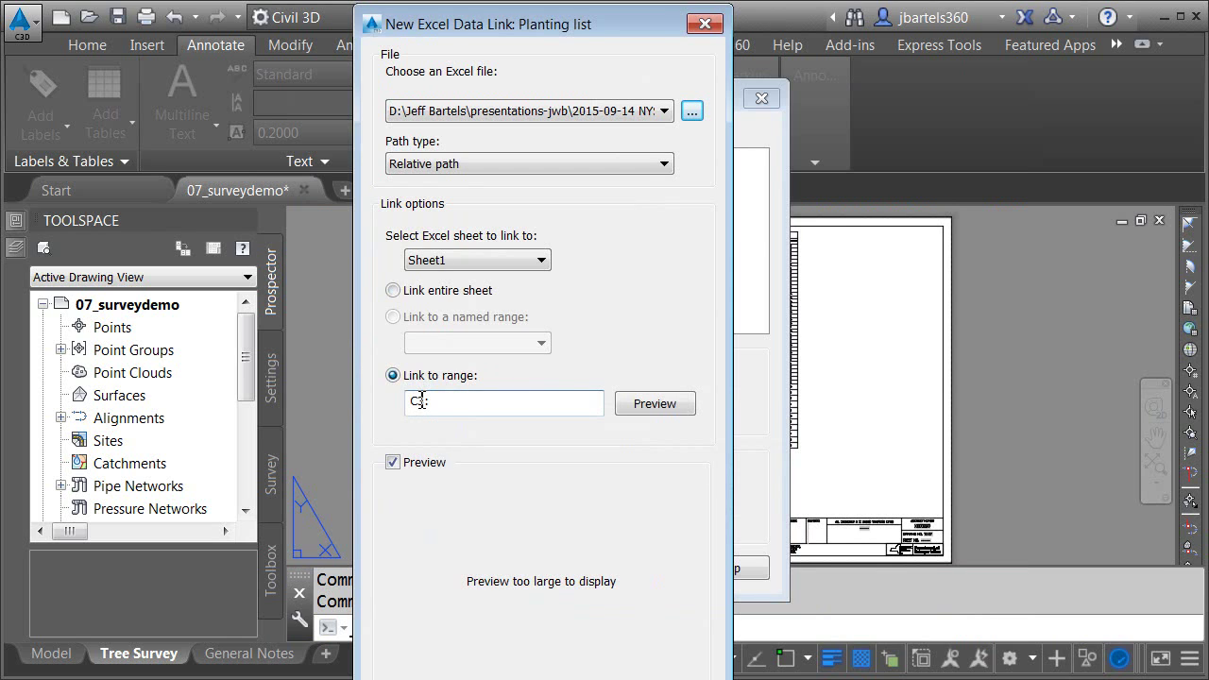
{"action": "type", "text": "G20"}
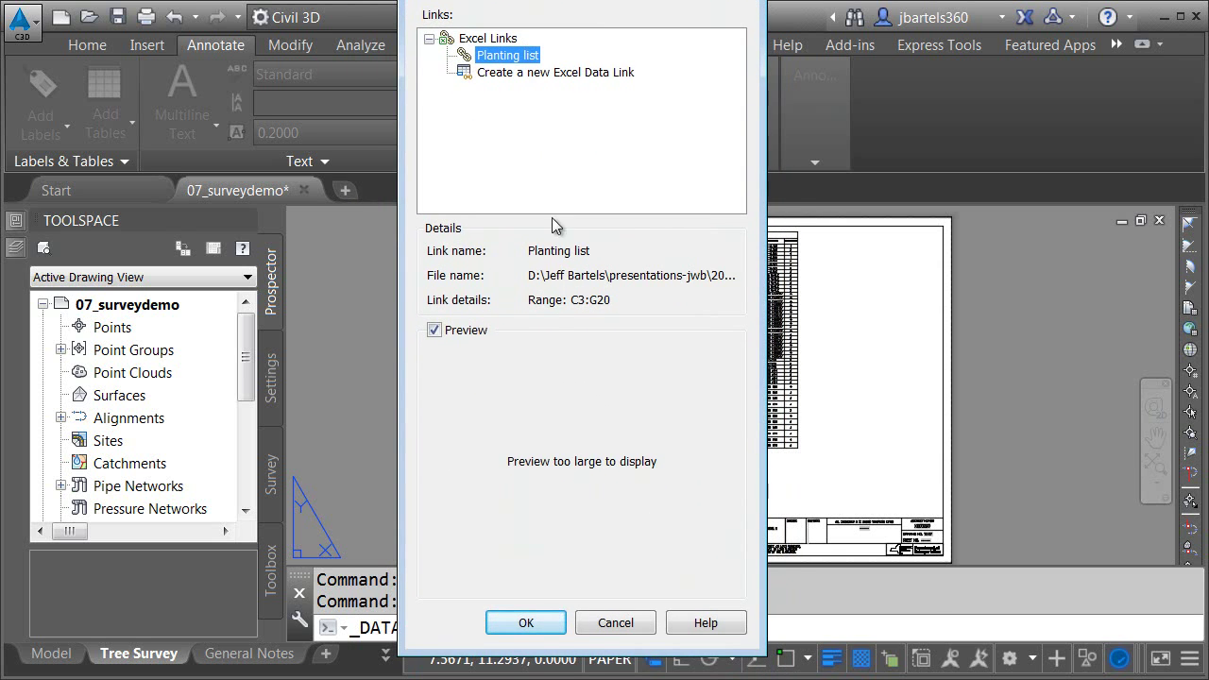
Insert a table from the Planting list data link and widen its Common Name column.
{"action": "left_click", "coordinate": [525, 624]}
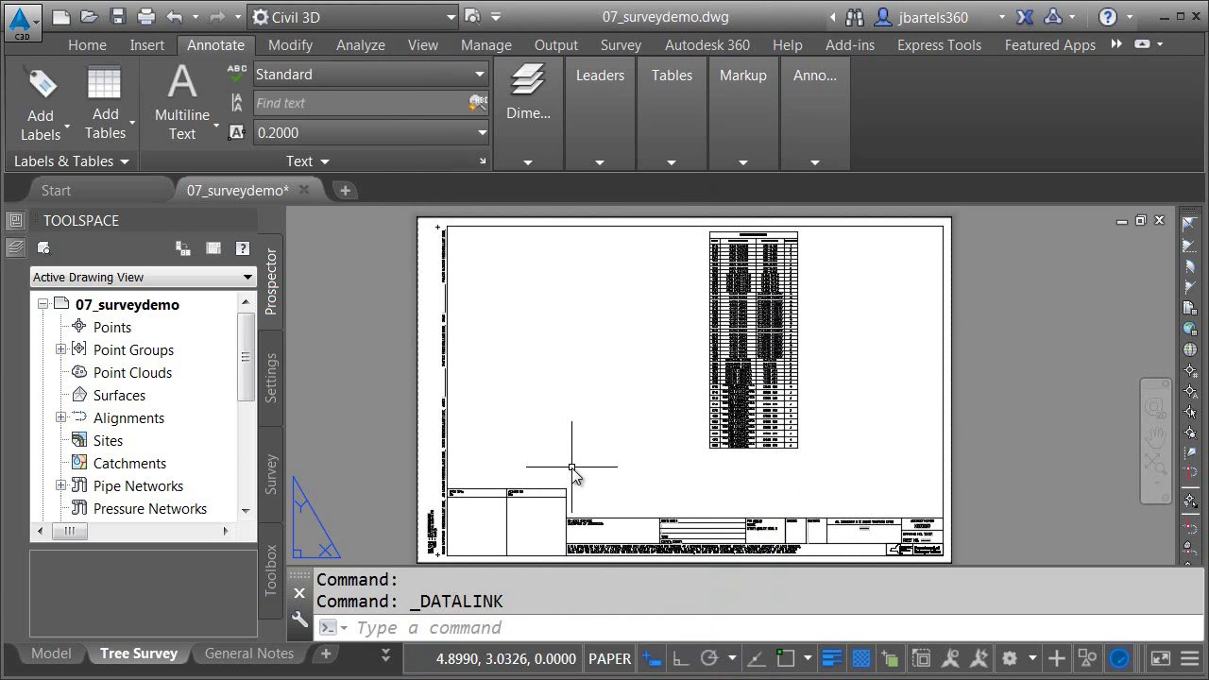
{"action": "left_click", "coordinate": [672, 162]}
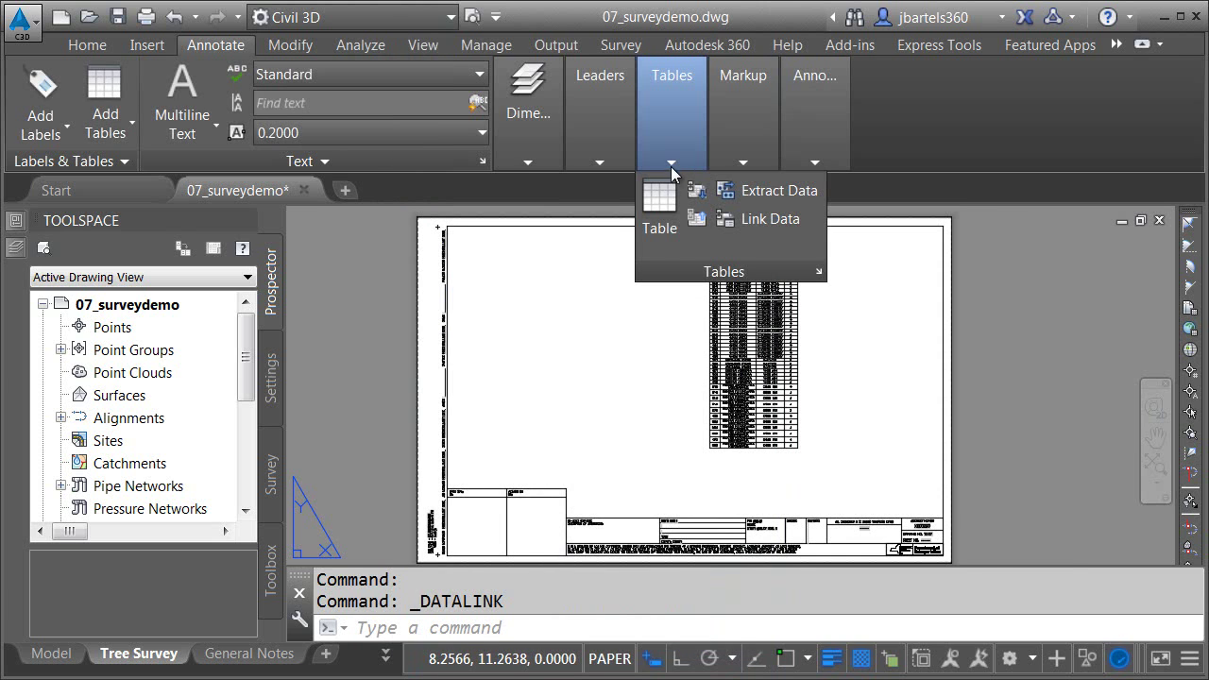
{"action": "left_click", "coordinate": [658, 204]}
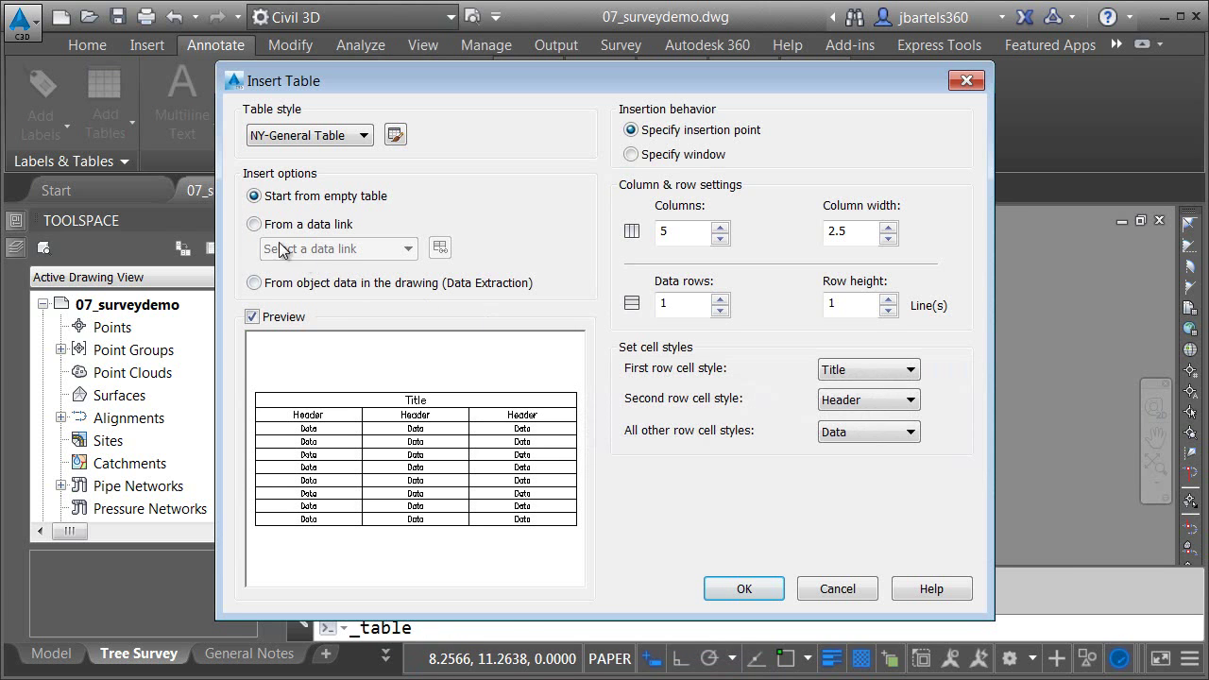
{"action": "left_click", "coordinate": [254, 223]}
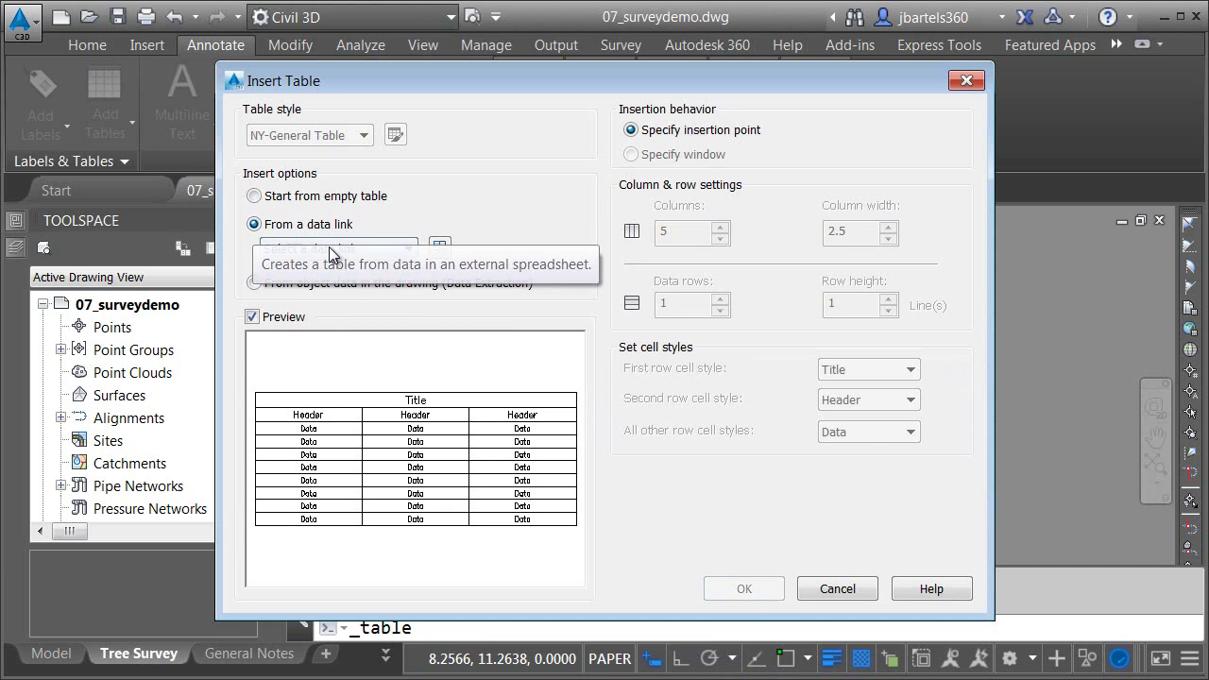
{"action": "left_click", "coordinate": [337, 249]}
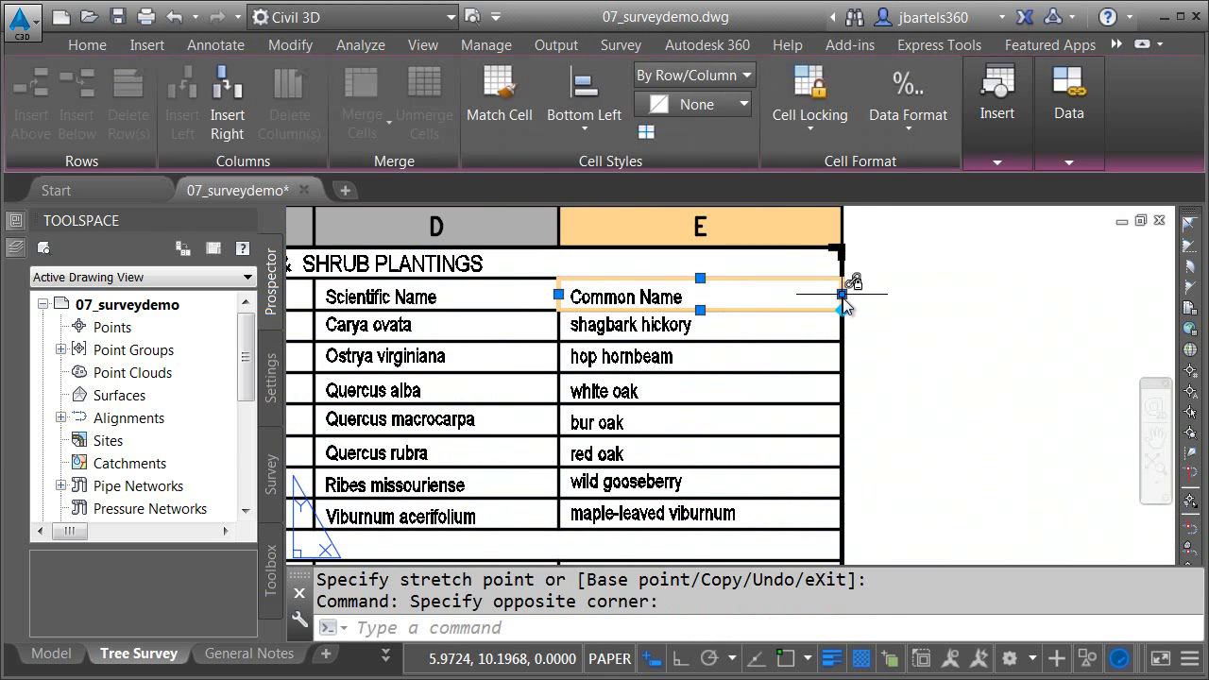
{"action": "left_click", "coordinate": [216, 45]}
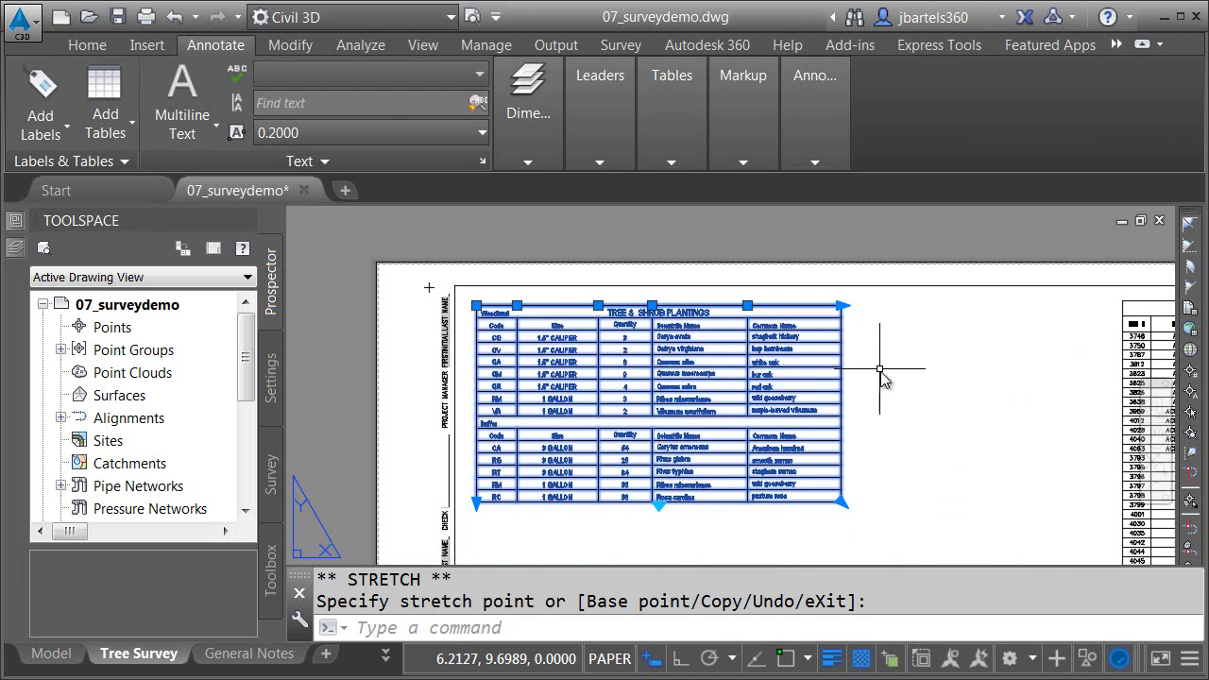
Release the table and enable Table Breaks with Direction Right so the Tree Survey Data table splits in two.
{"action": "key", "text": "Escape"}
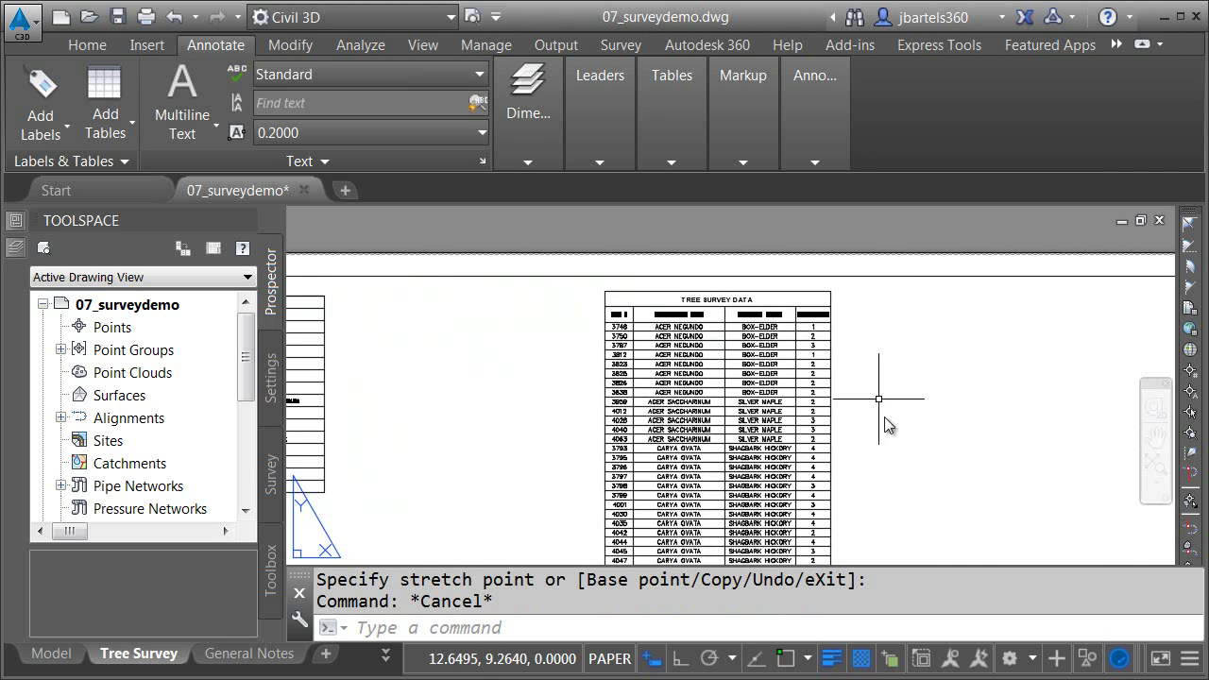
{"action": "scroll", "scroll_direction": "down", "scroll_amount": 3}
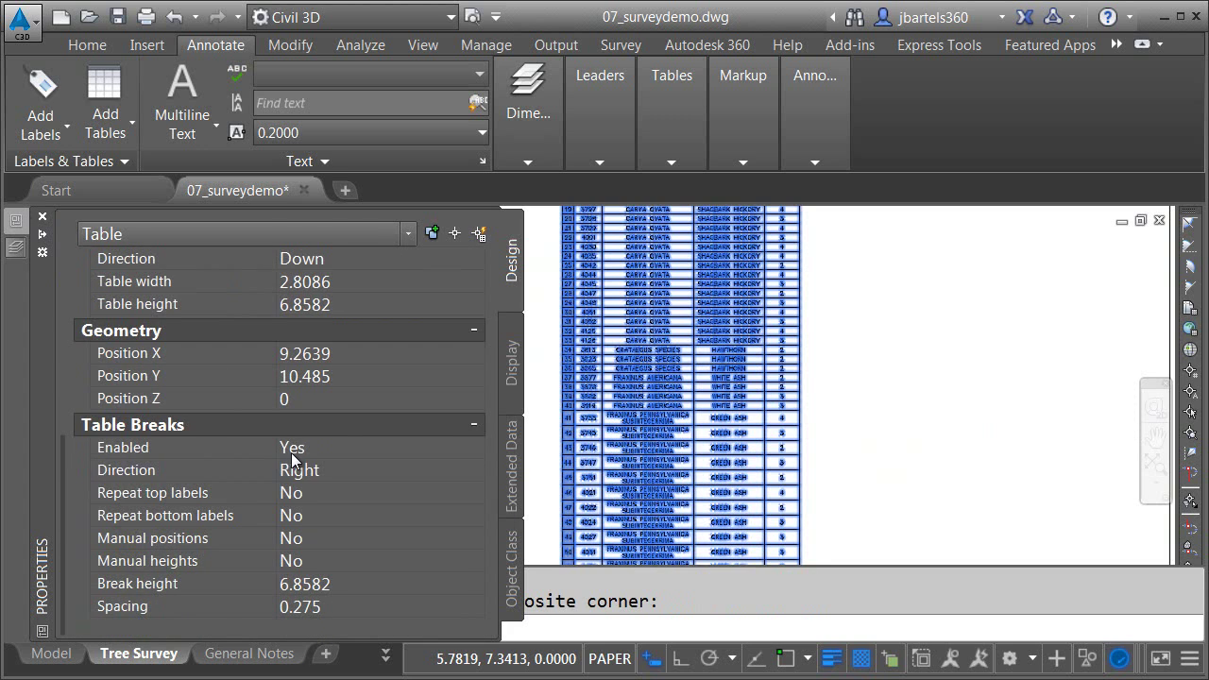
{"action": "mouse_move", "coordinate": [830, 480]}
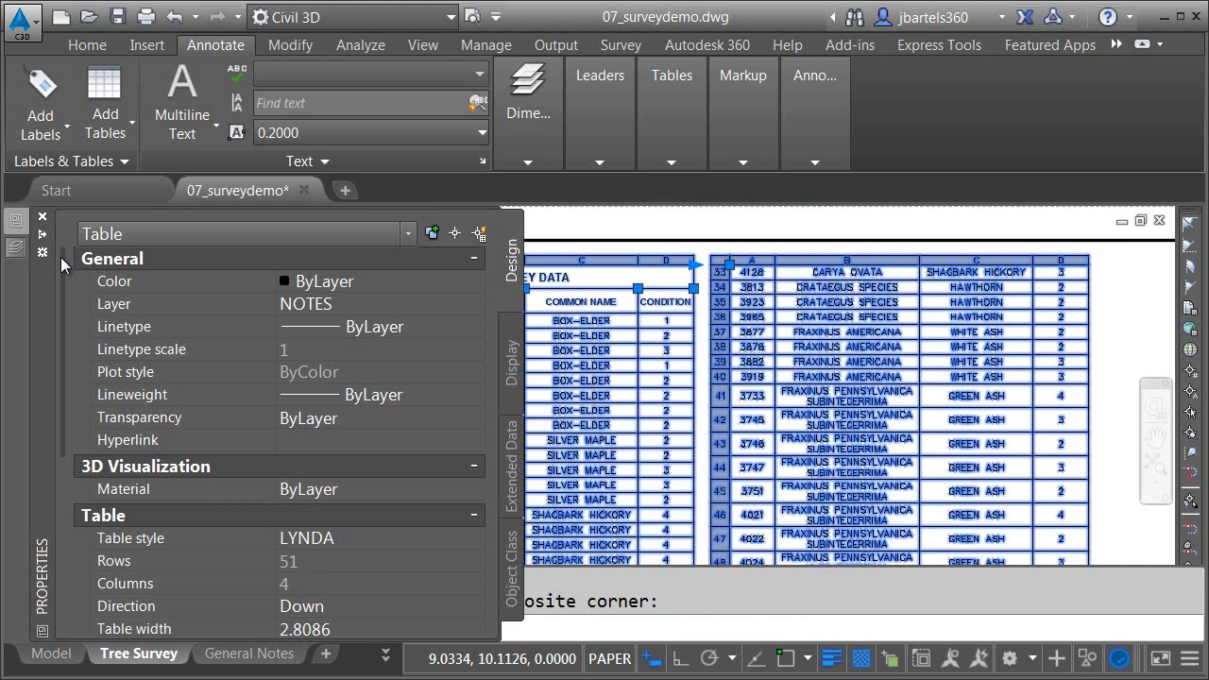
{"action": "scroll", "scroll_direction": "down", "scroll_amount": 3}
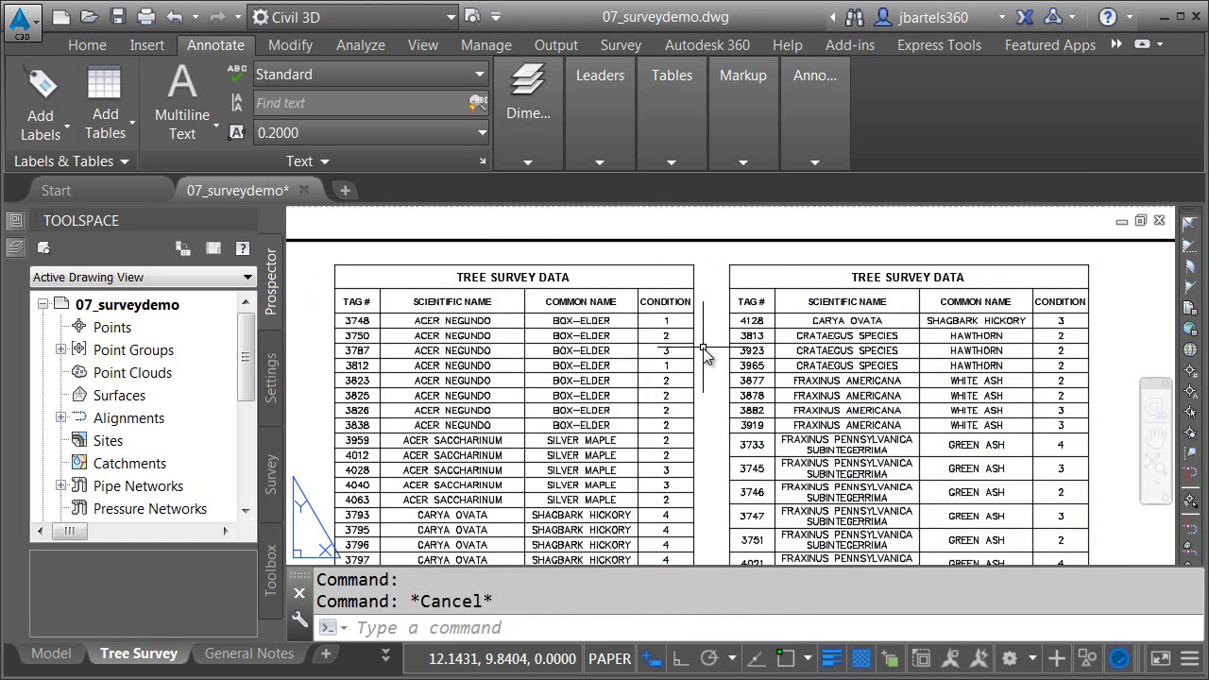
Export the tree survey table's data as tree_list.csv in the MS Offic docs folder.
{"action": "scroll", "scroll_direction": "down", "scroll_amount": 3}
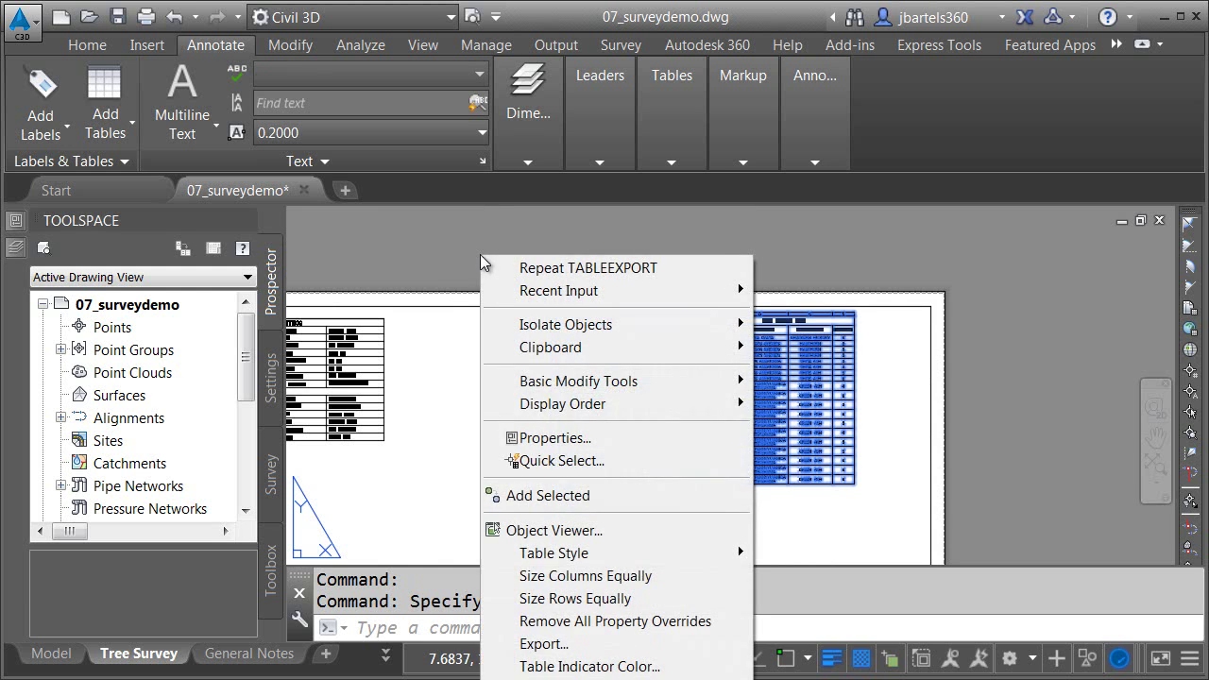
{"action": "left_click", "coordinate": [545, 642]}
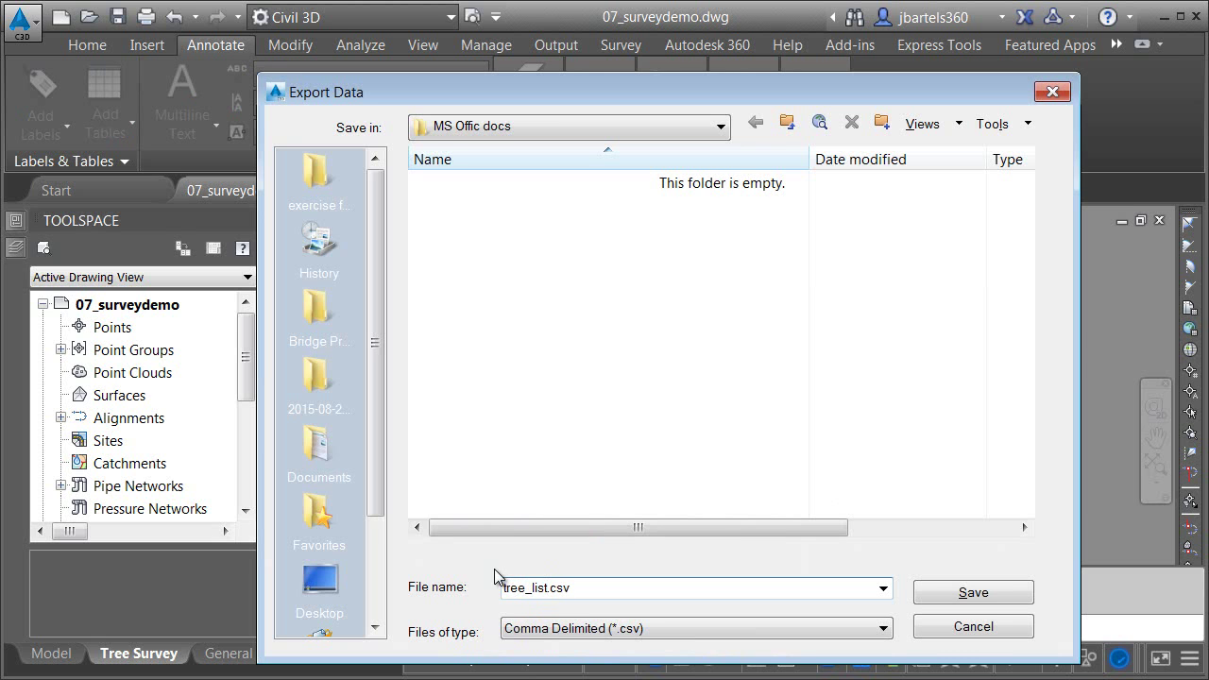
{"action": "left_click", "coordinate": [971, 591]}
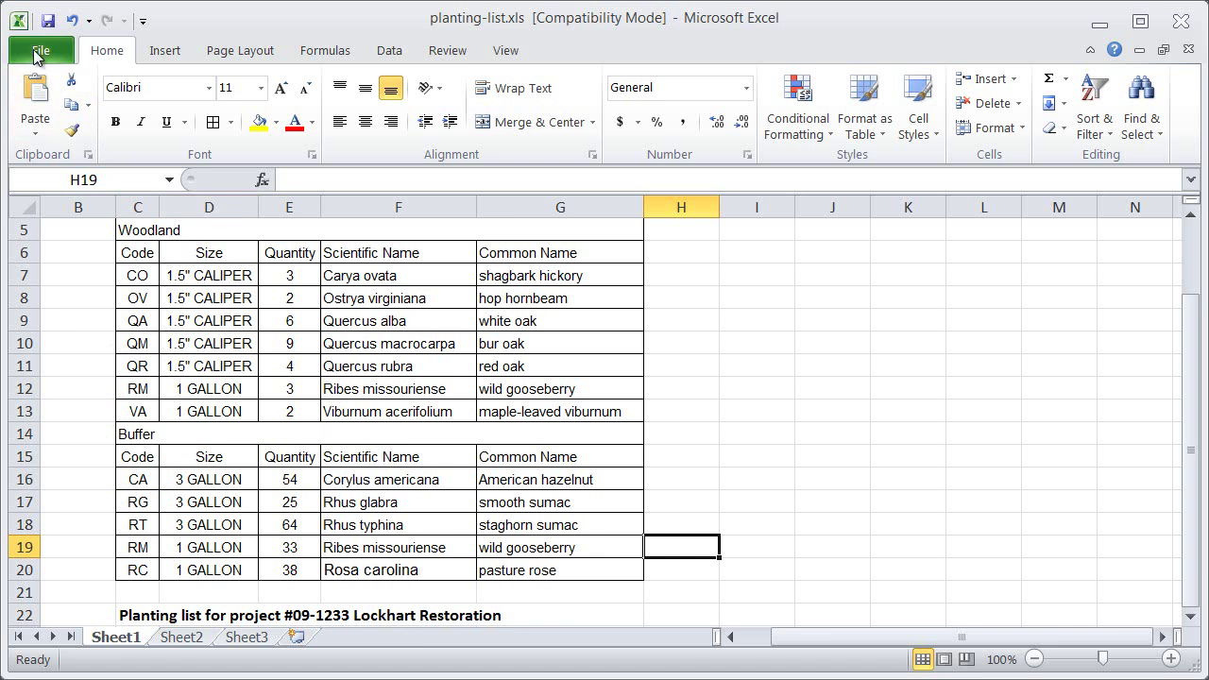
Load tree_list.csv into Excel and widen column C so the full common tree names show.
{"action": "left_click", "coordinate": [40, 49]}
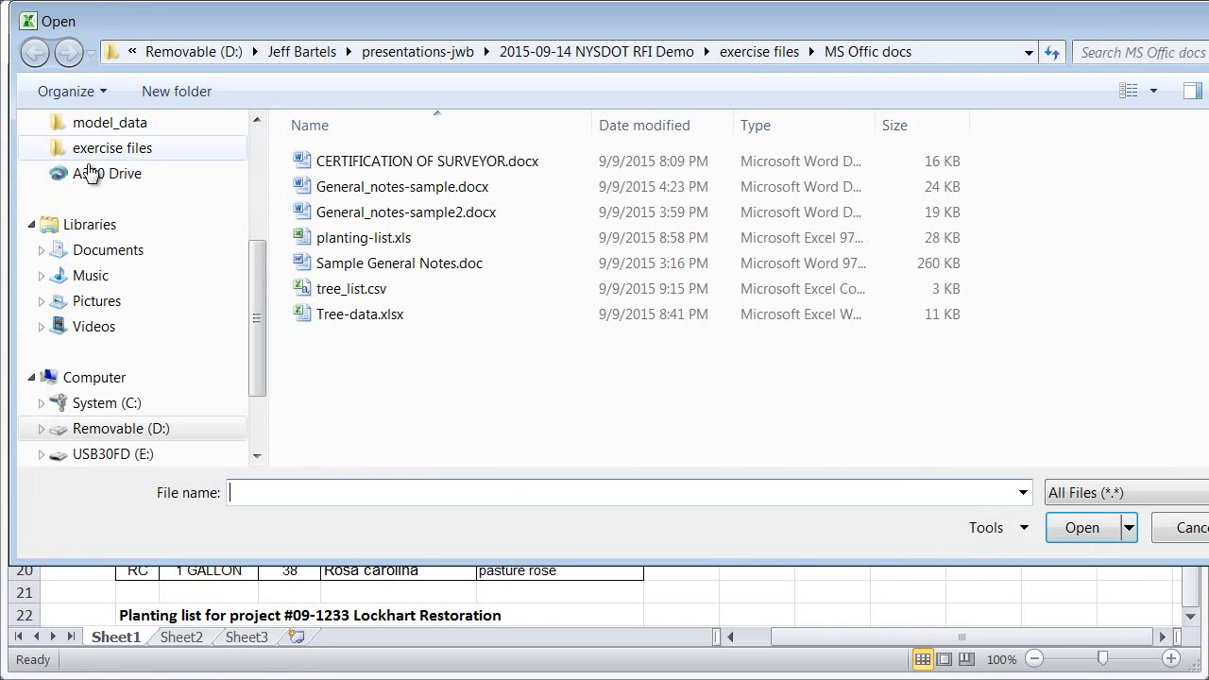
{"action": "left_click", "coordinate": [352, 287]}
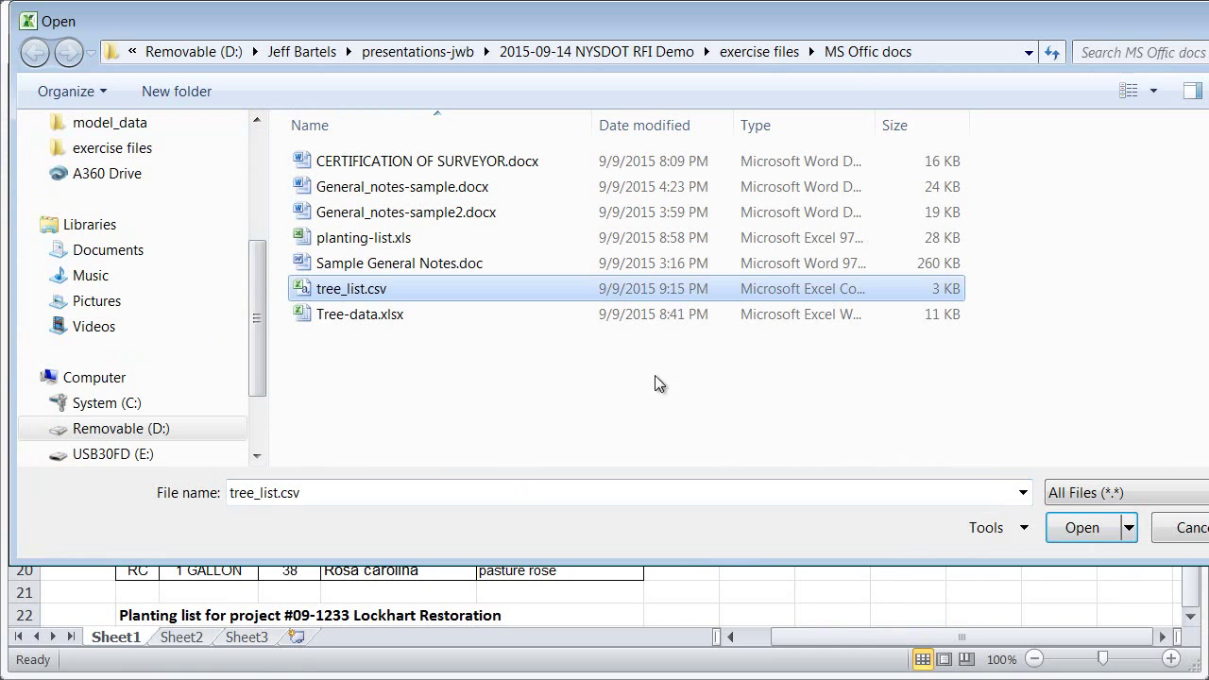
{"action": "left_click", "coordinate": [1081, 528]}
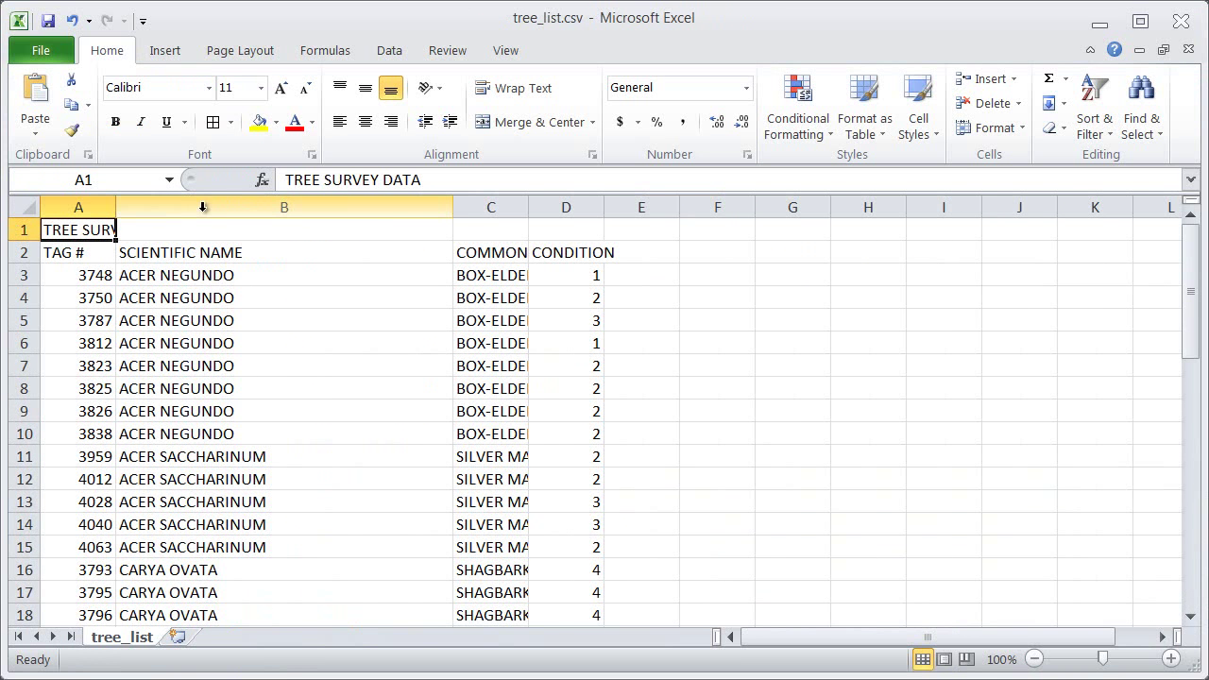
{"action": "left_click_drag", "start_coordinate": [453, 206], "coordinate": [531, 206]}
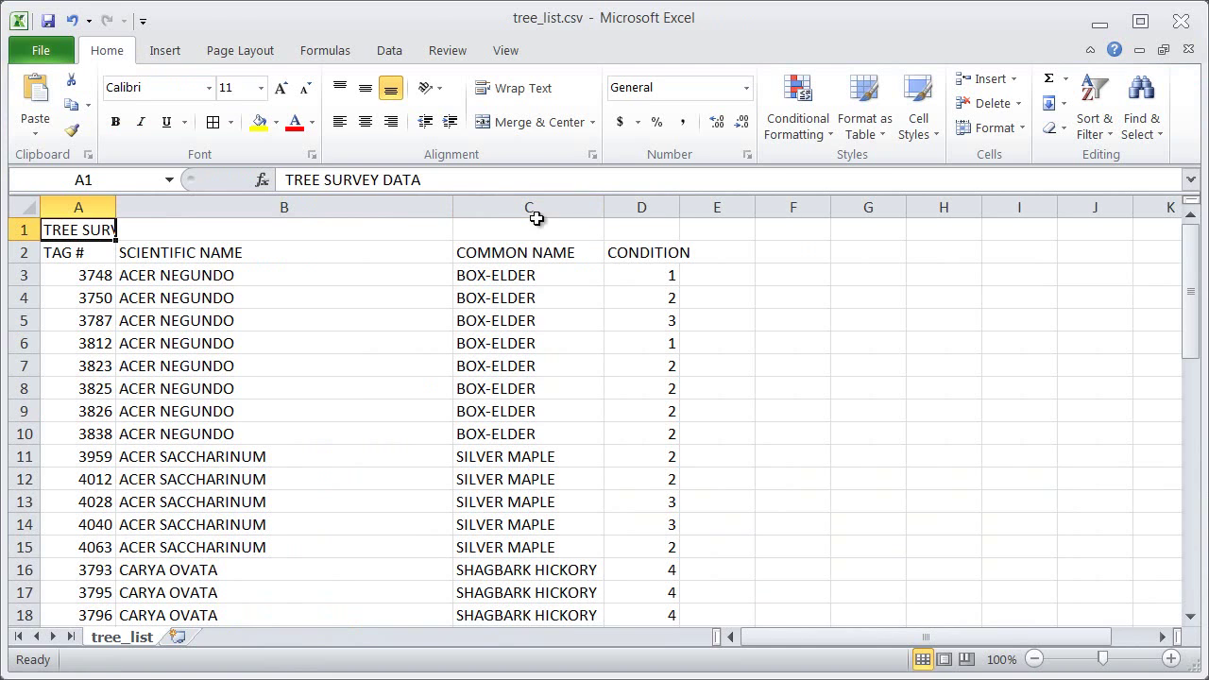